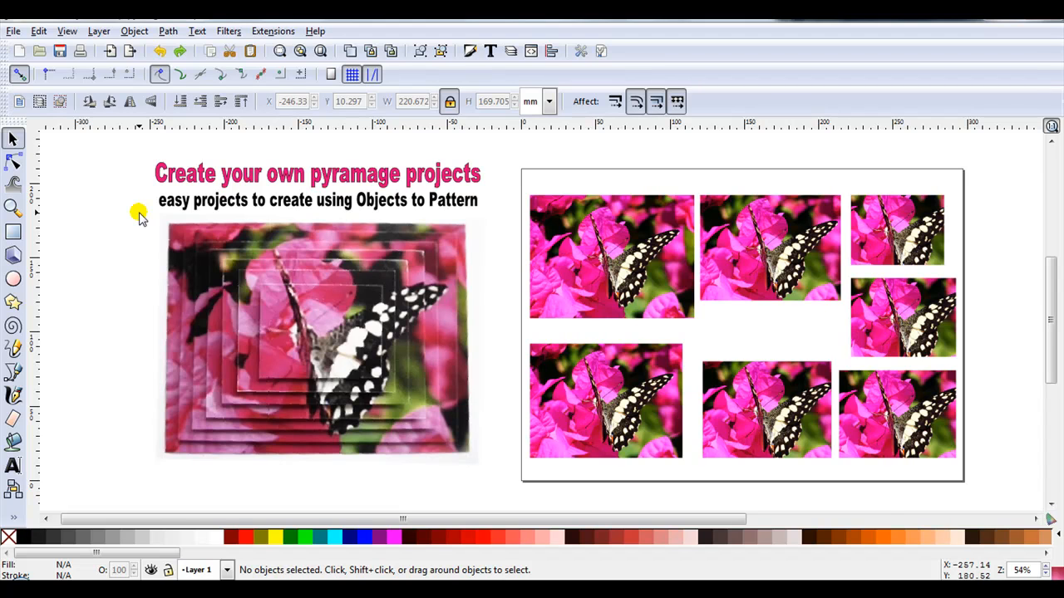
{"action": "mouse_move", "coordinate": [382, 214]}
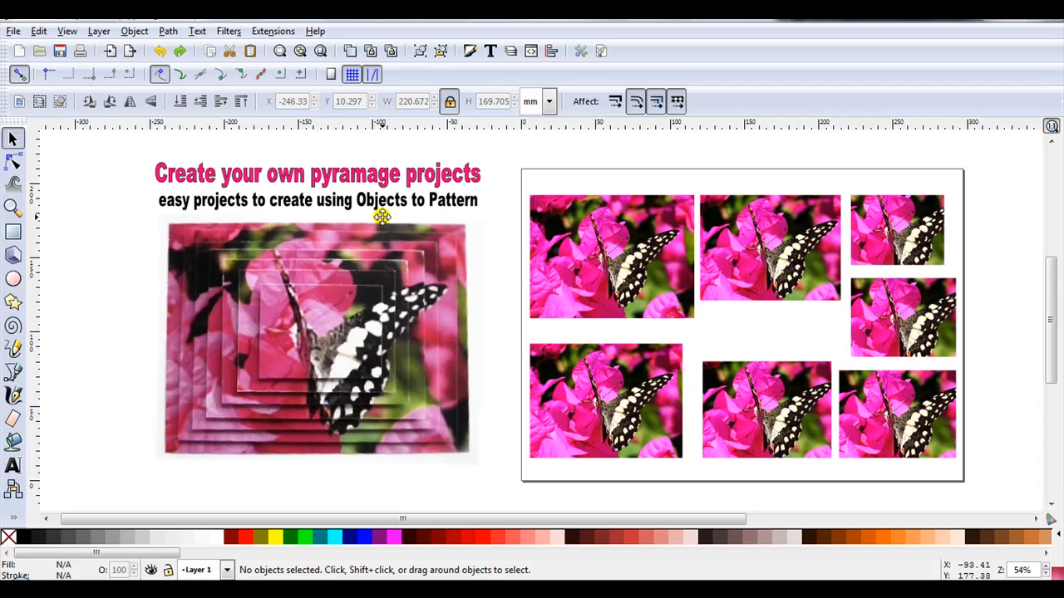
{"action": "mouse_move", "coordinate": [168, 319]}
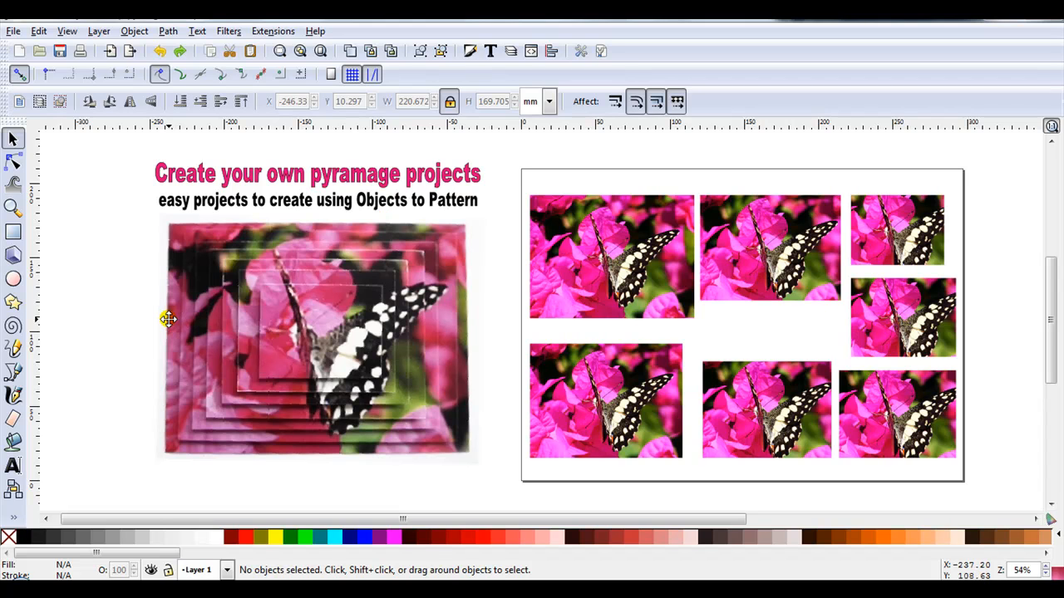
{"action": "mouse_move", "coordinate": [296, 306]}
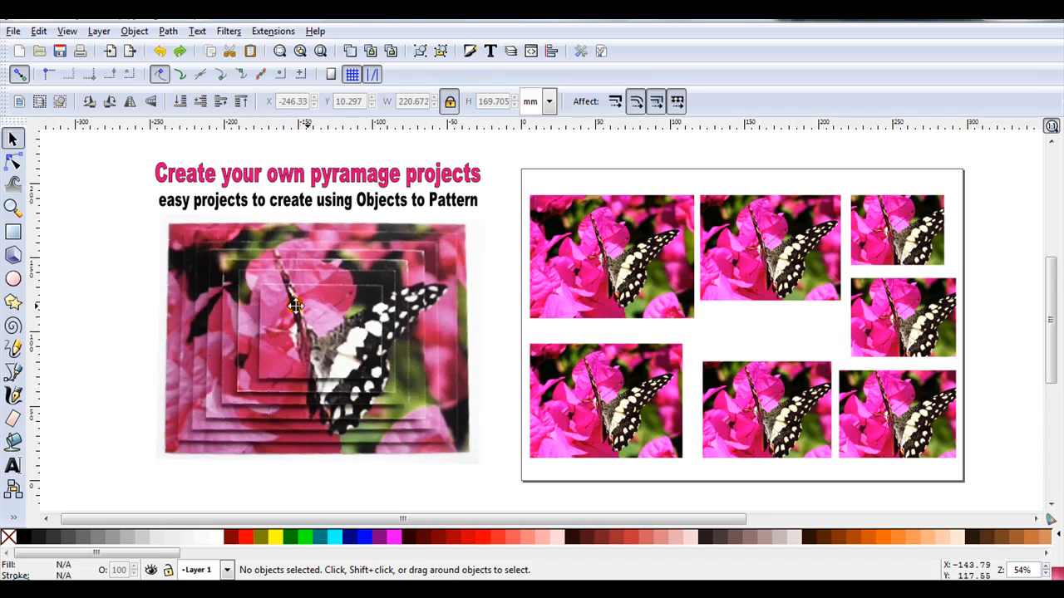
{"action": "mouse_move", "coordinate": [557, 315]}
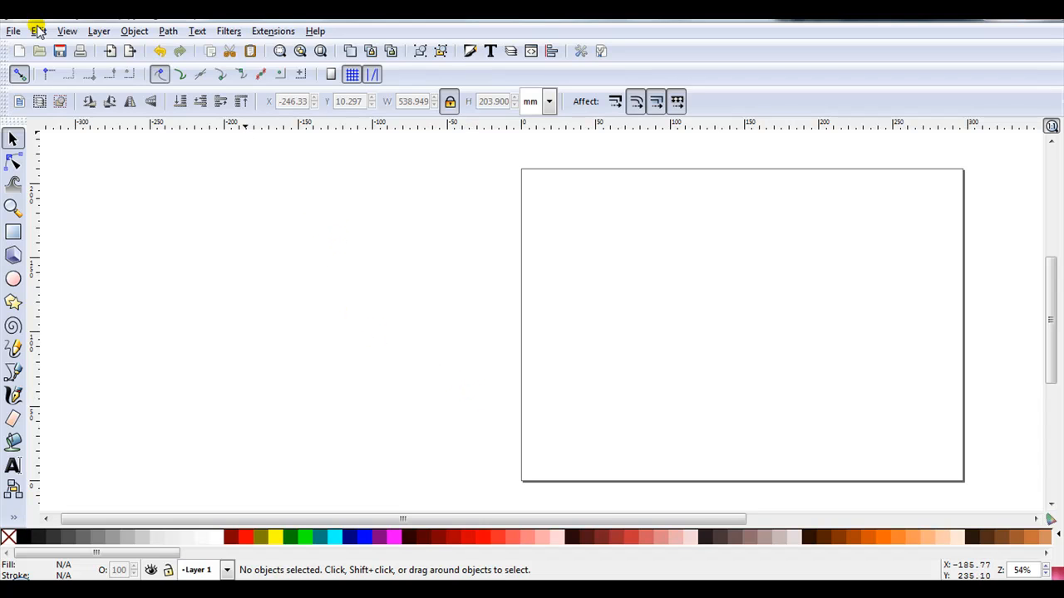
Step: Import the butterfly-on-pink-flowers photo onto the canvas via File > Import
{"action": "left_click", "coordinate": [13, 31]}
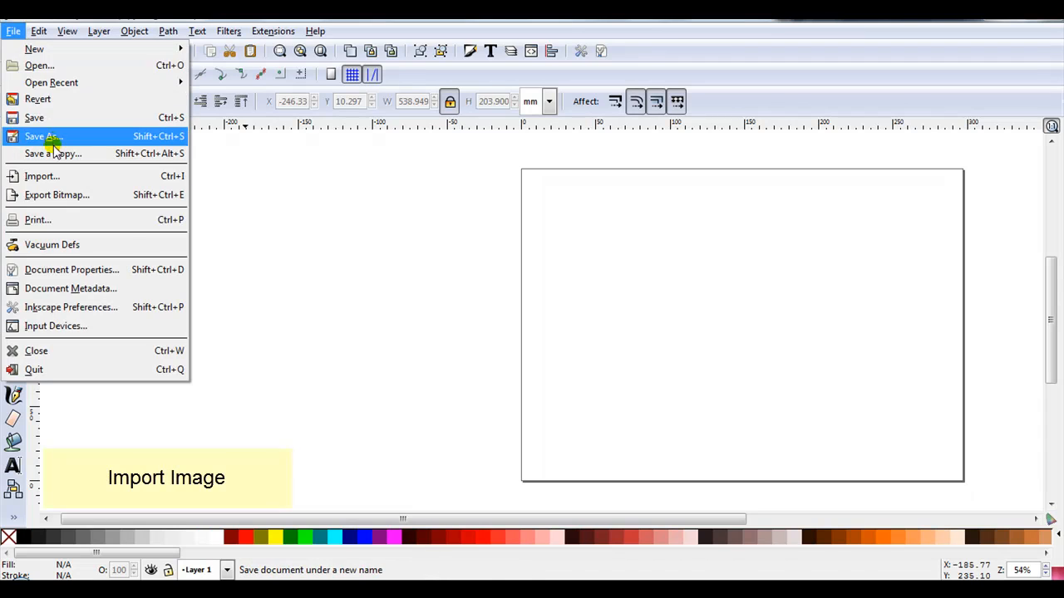
{"action": "left_click", "coordinate": [42, 175]}
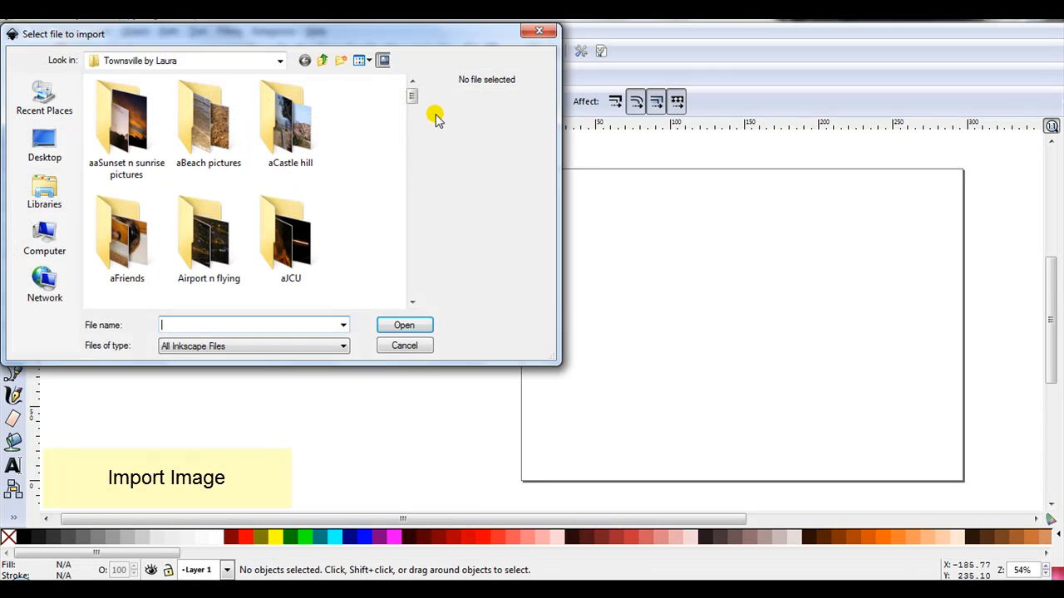
{"action": "scroll", "scroll_direction": "down", "scroll_amount": 3}
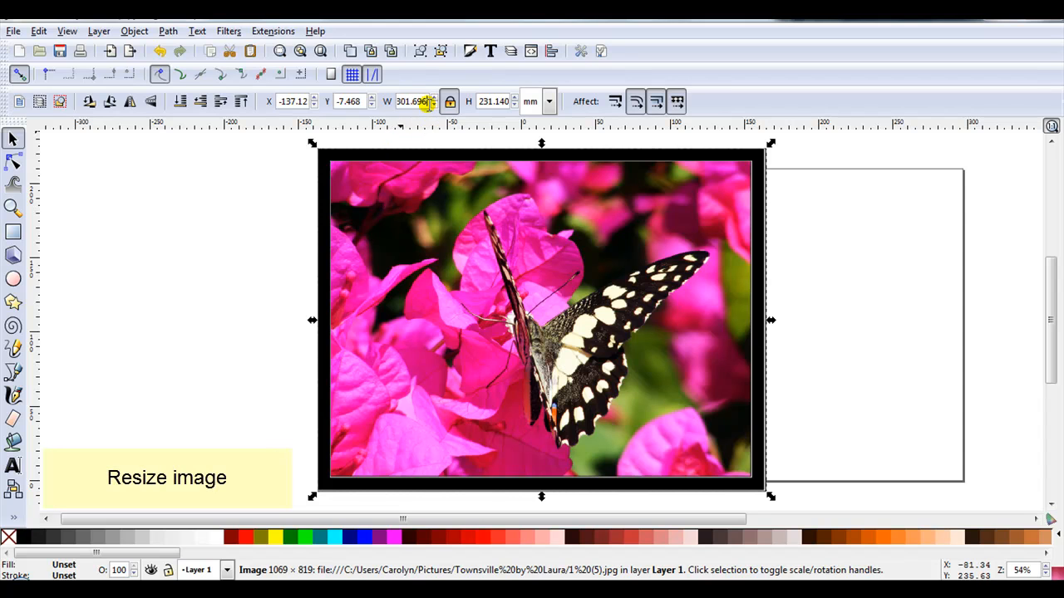
Step: Scale the butterfly photo to 100 mm wide with the lock on and drag it onto the page
{"action": "triple_click", "coordinate": [411, 102]}
{"action": "type", "text": "100.000"}
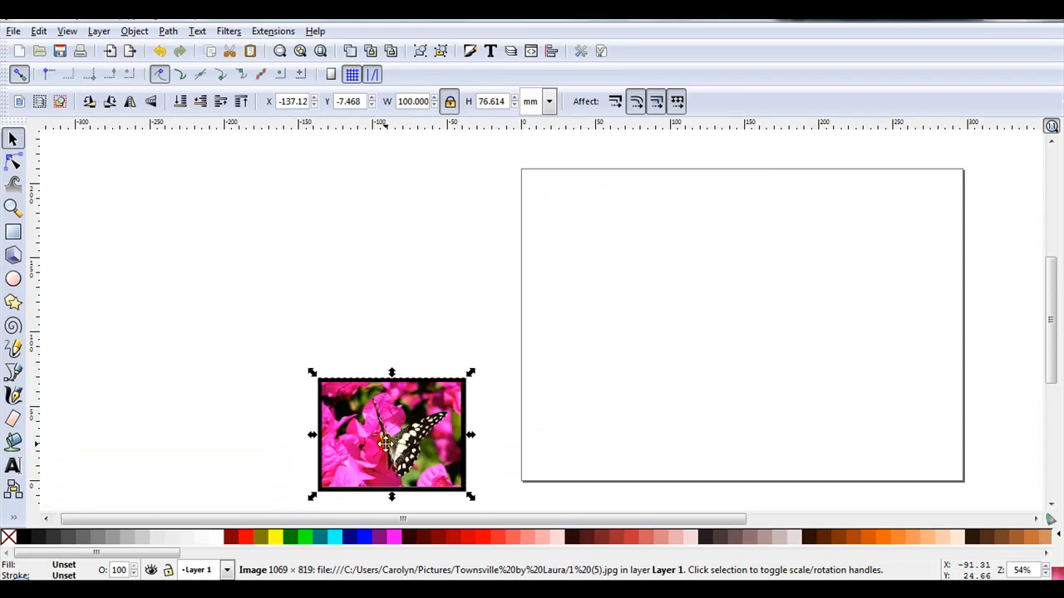
{"action": "left_click_drag", "start_coordinate": [390, 435], "coordinate": [590, 251]}
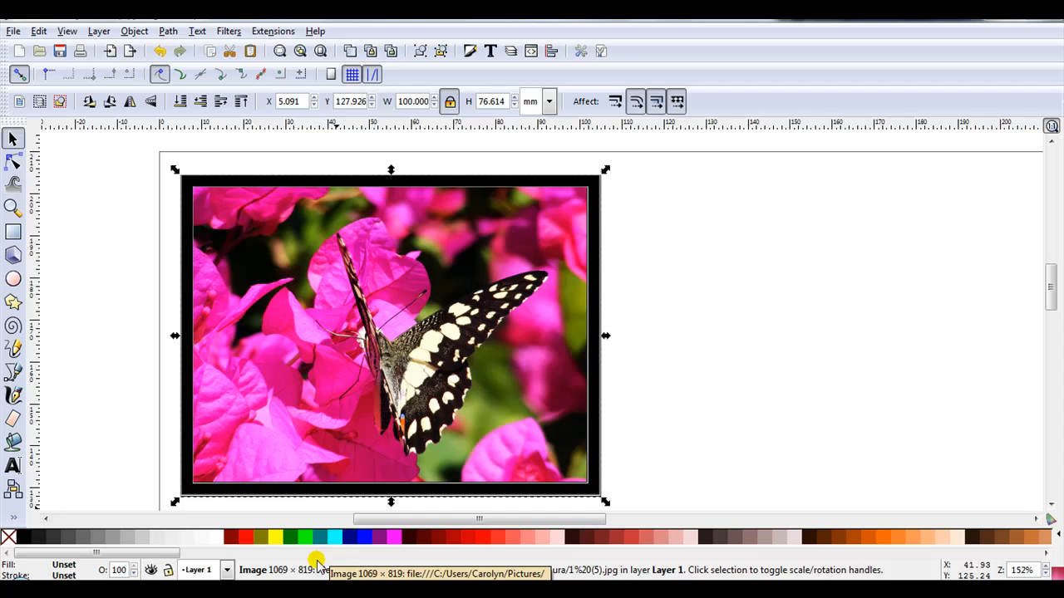
{"action": "mouse_move", "coordinate": [330, 566]}
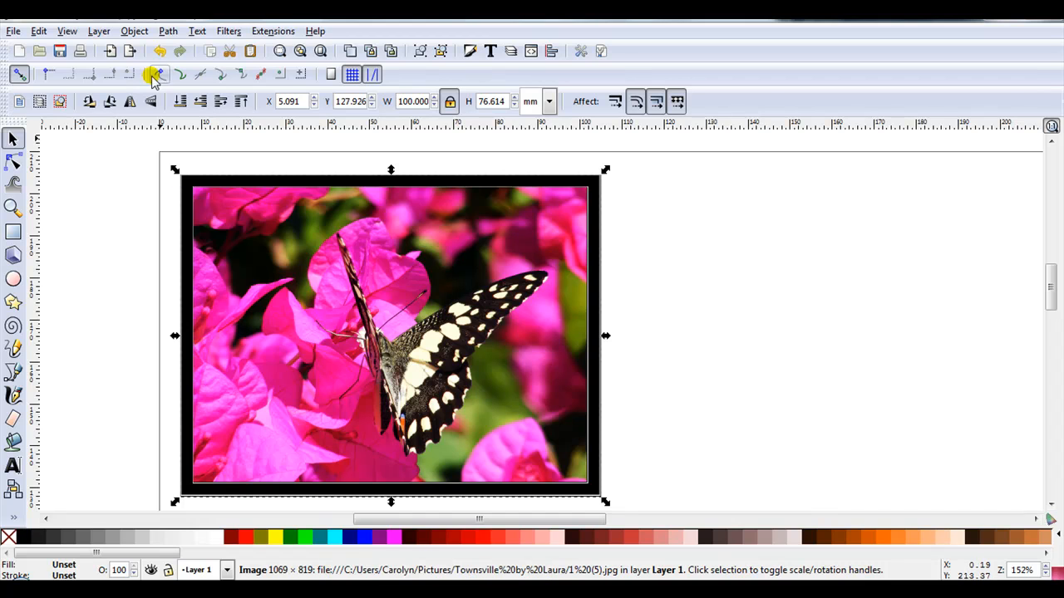
Step: Convert the butterfly photo into a pattern-filled rectangle with Object > Pattern > Objects to Pattern
{"action": "left_click", "coordinate": [134, 31]}
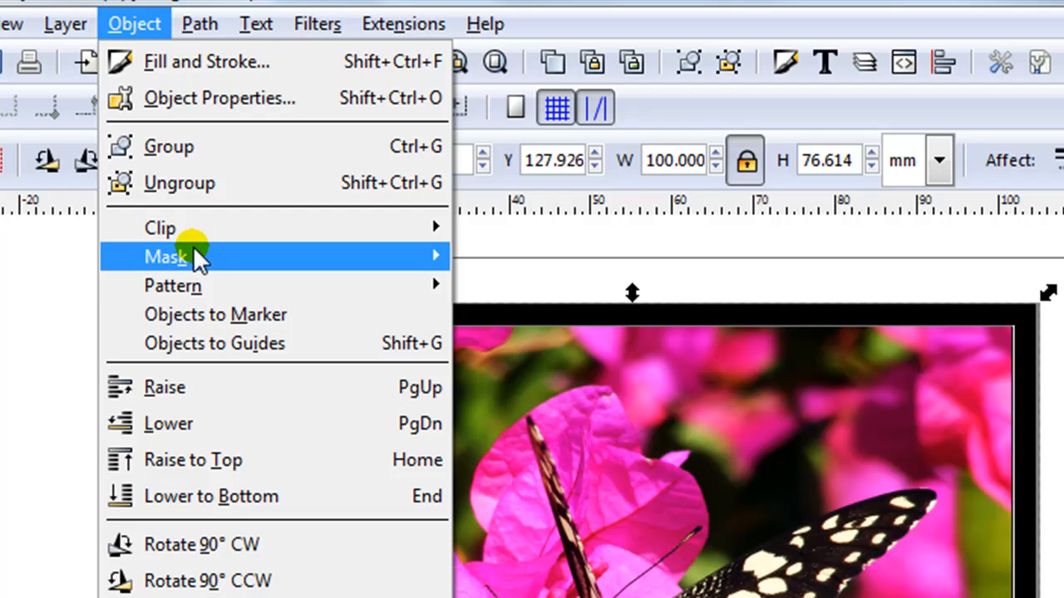
{"action": "mouse_move", "coordinate": [173, 286]}
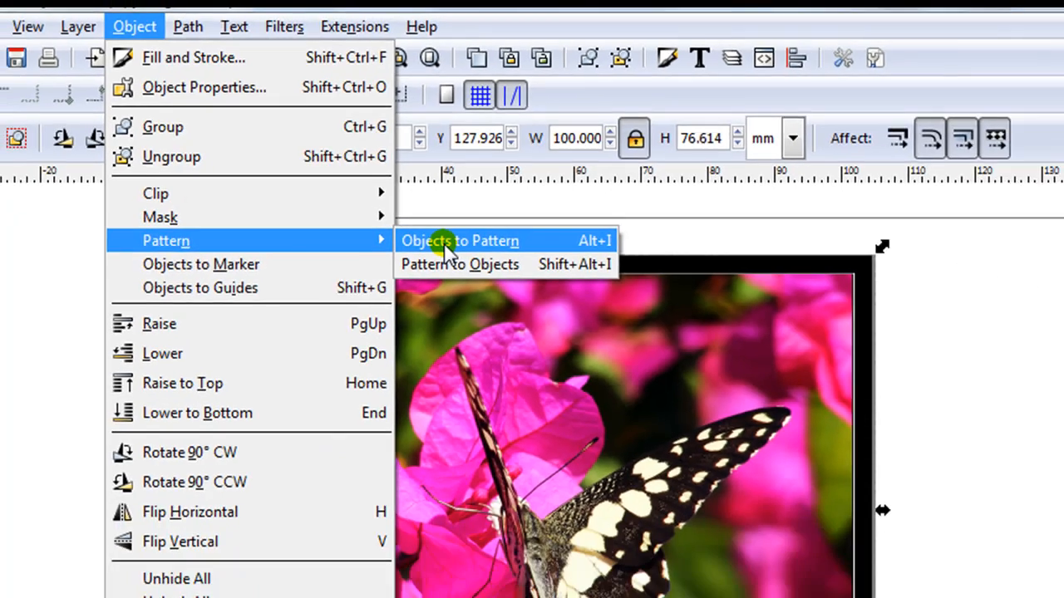
{"action": "left_click", "coordinate": [460, 240]}
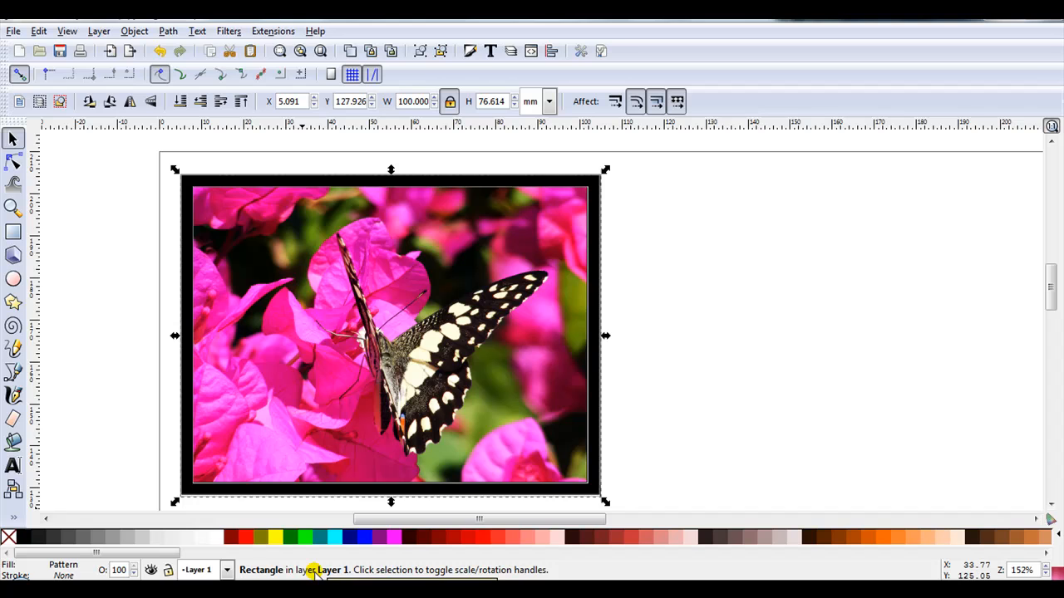
{"action": "mouse_move", "coordinate": [121, 381]}
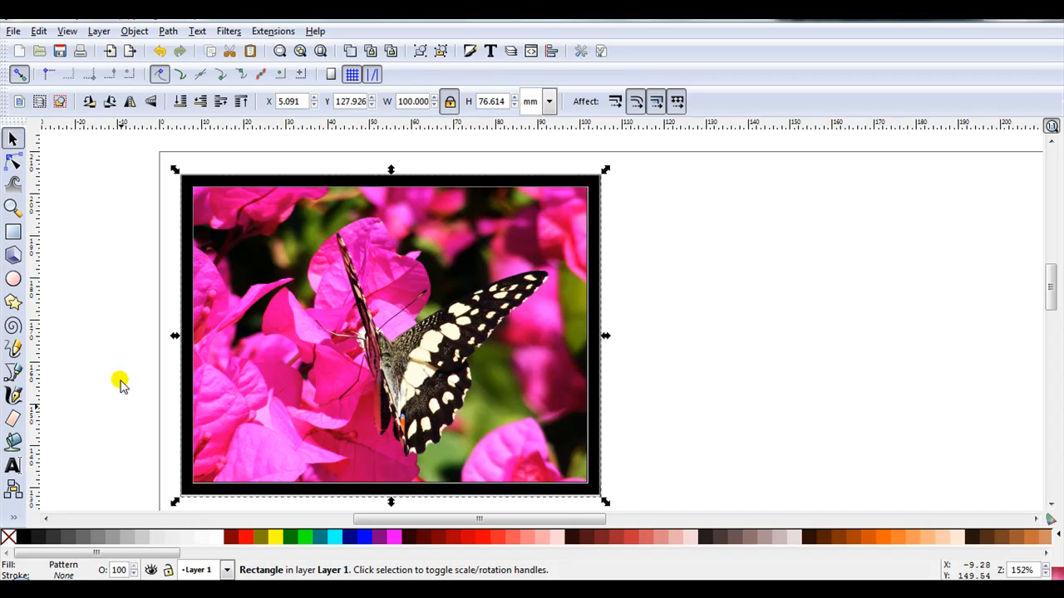
{"action": "left_click", "coordinate": [67, 31]}
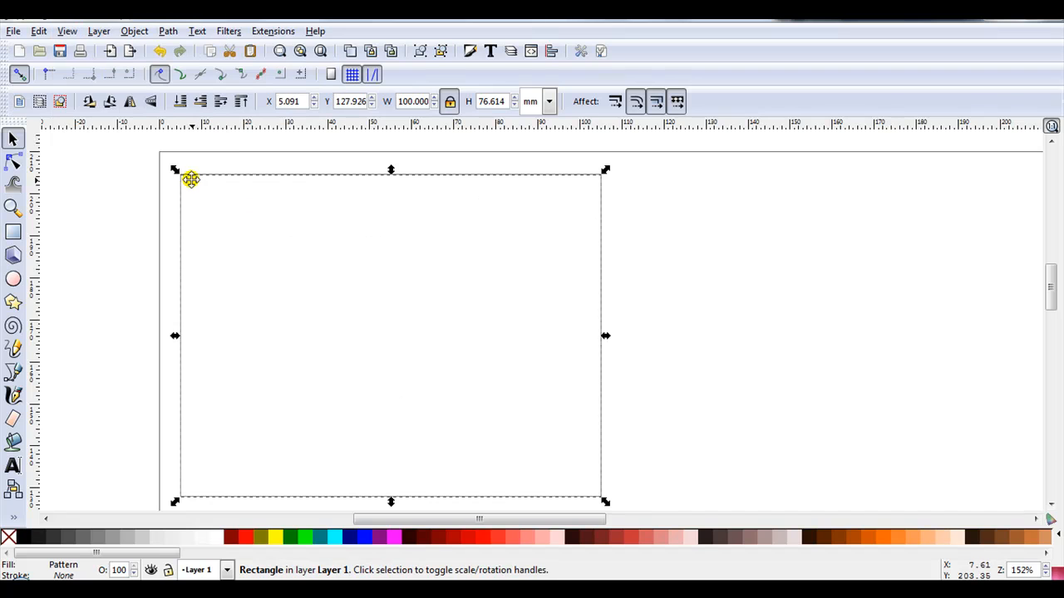
{"action": "mouse_move", "coordinate": [349, 370]}
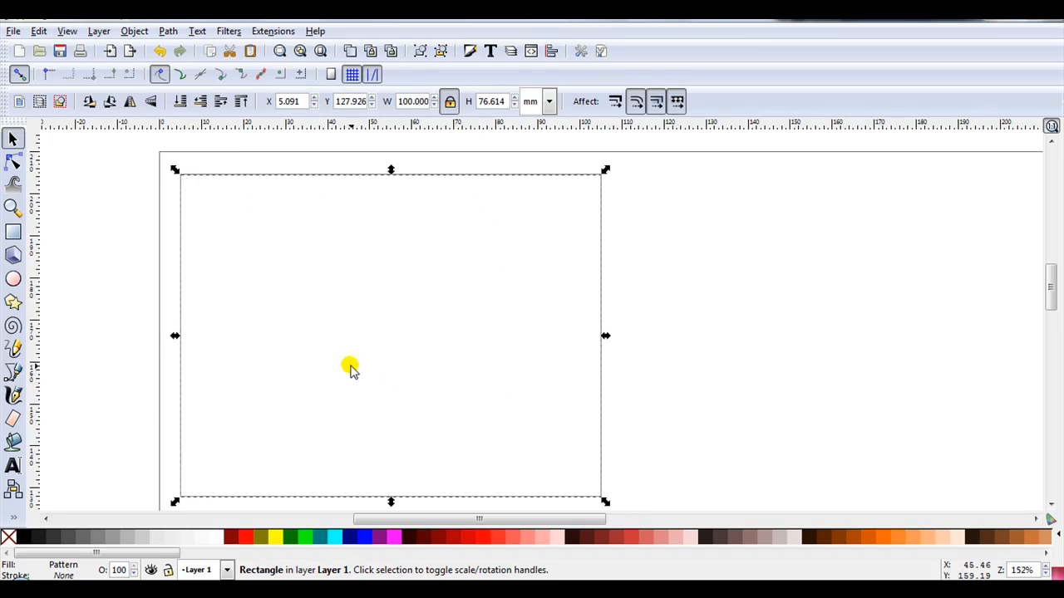
{"action": "left_click", "coordinate": [67, 31]}
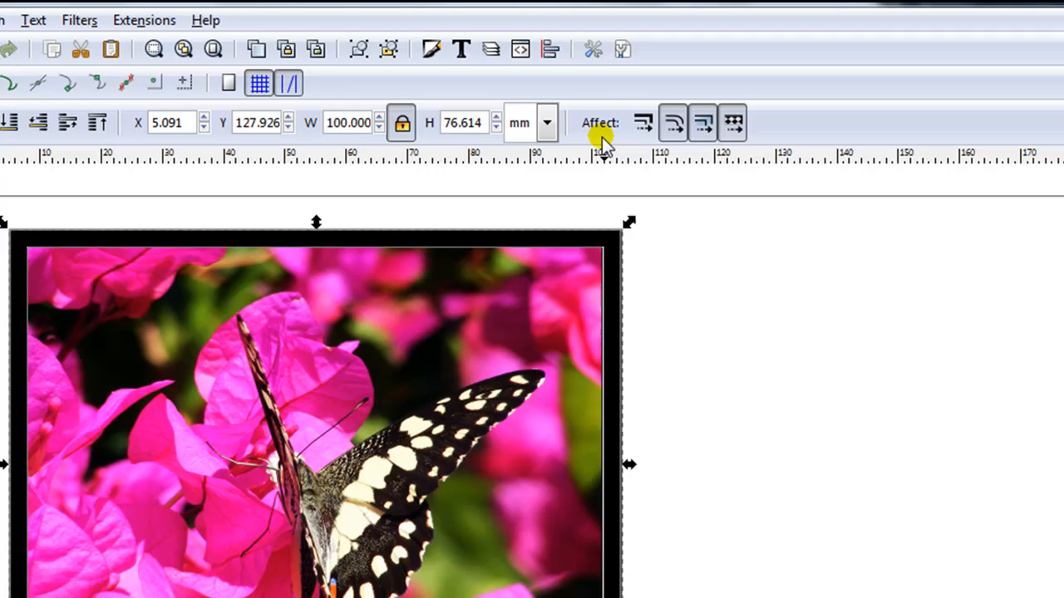
{"action": "mouse_move", "coordinate": [702, 181]}
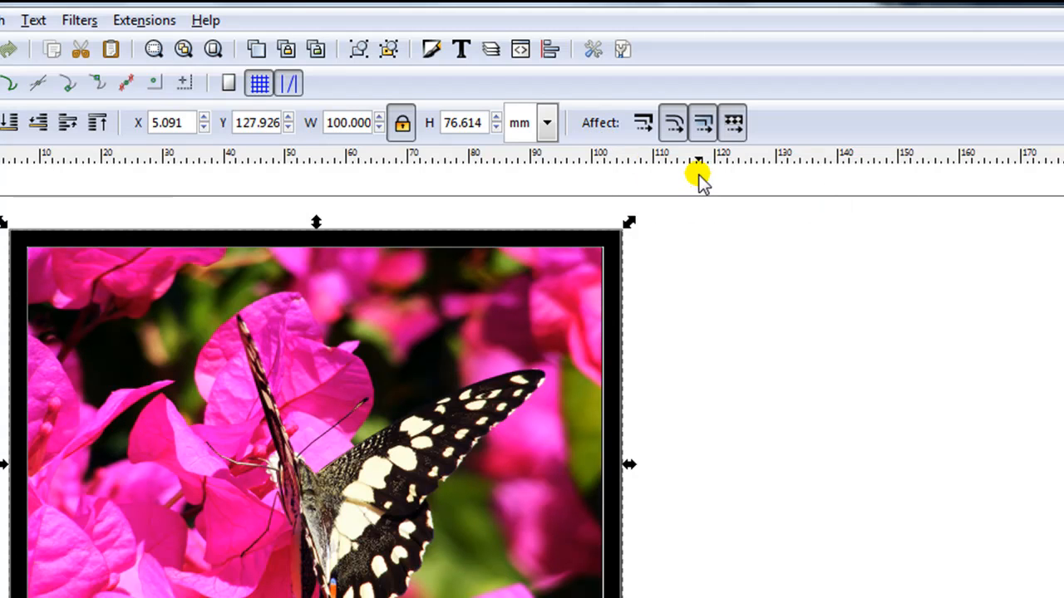
{"action": "mouse_move", "coordinate": [752, 162]}
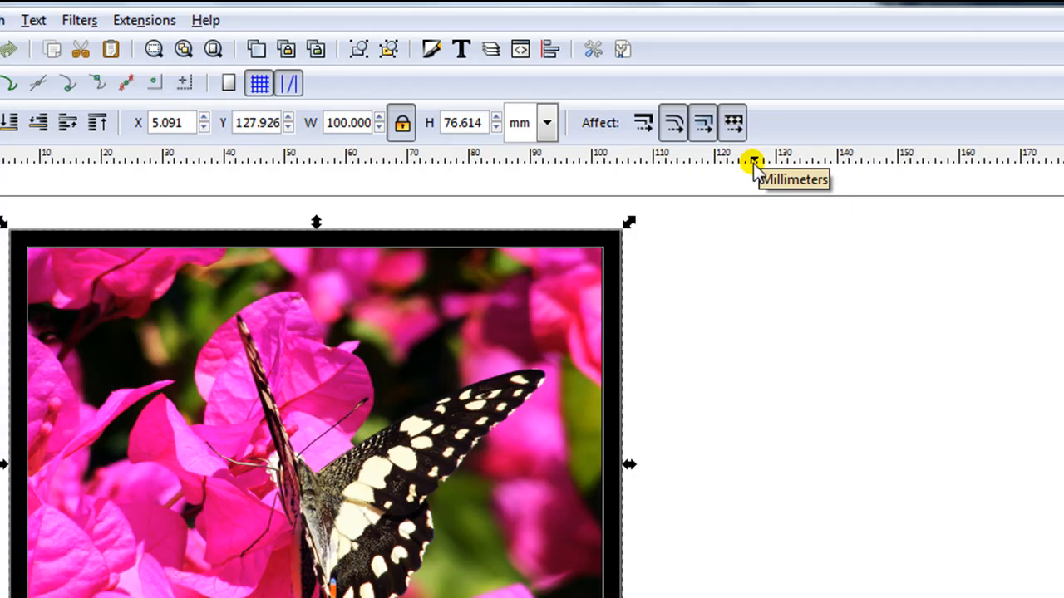
{"action": "mouse_move", "coordinate": [756, 145]}
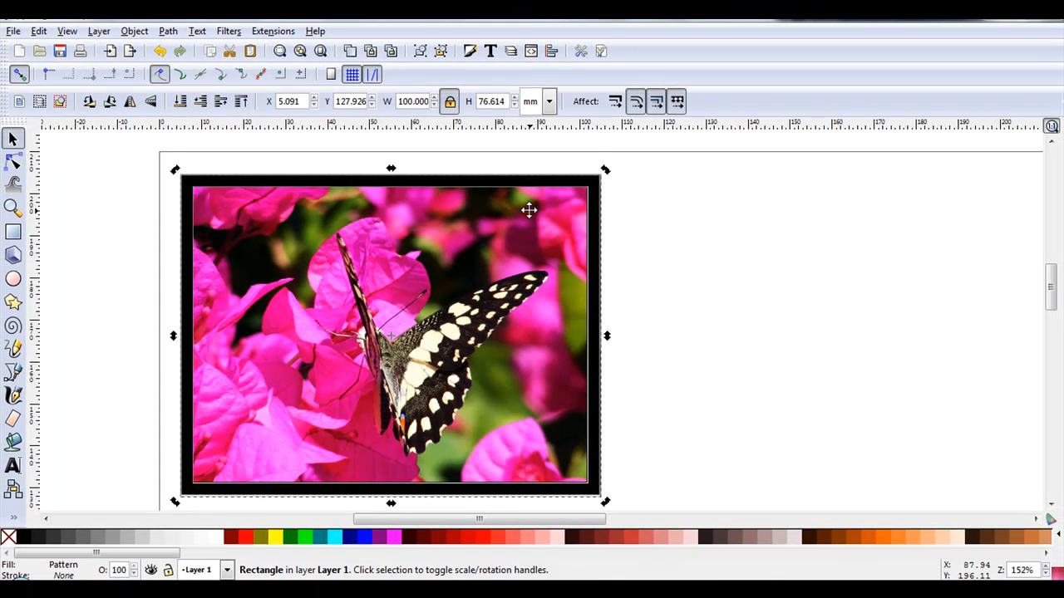
Step: Nudge the pattern-filled butterfly rectangle a few millimetres to the right
{"action": "left_click_drag", "start_coordinate": [529, 210], "coordinate": [722, 214]}
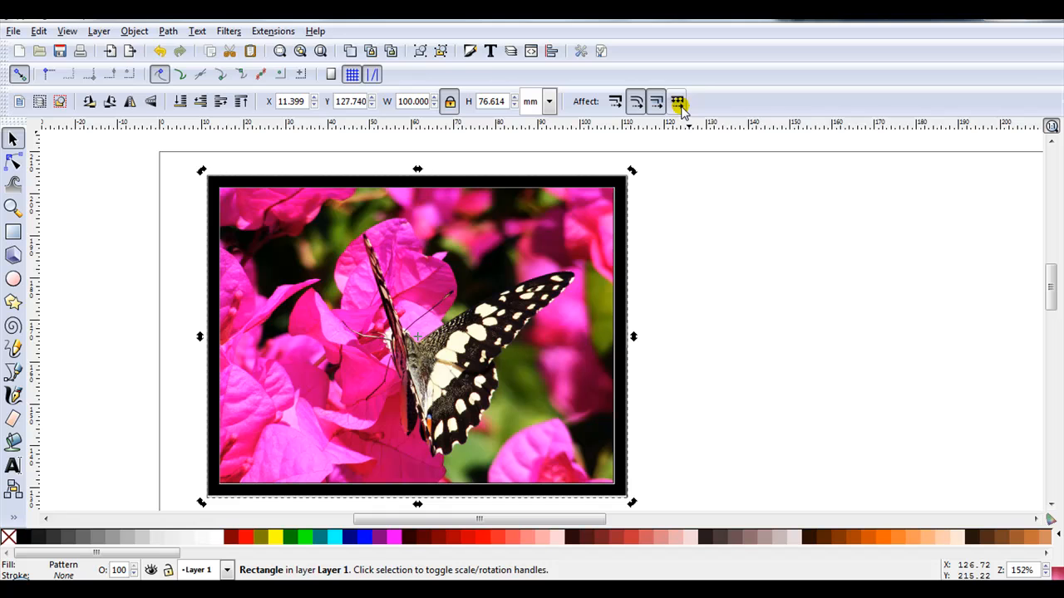
Step: Demo fixed patterns by sliding the rectangle, undo, then re-enable patterns moving with objects
{"action": "left_click", "coordinate": [678, 101]}
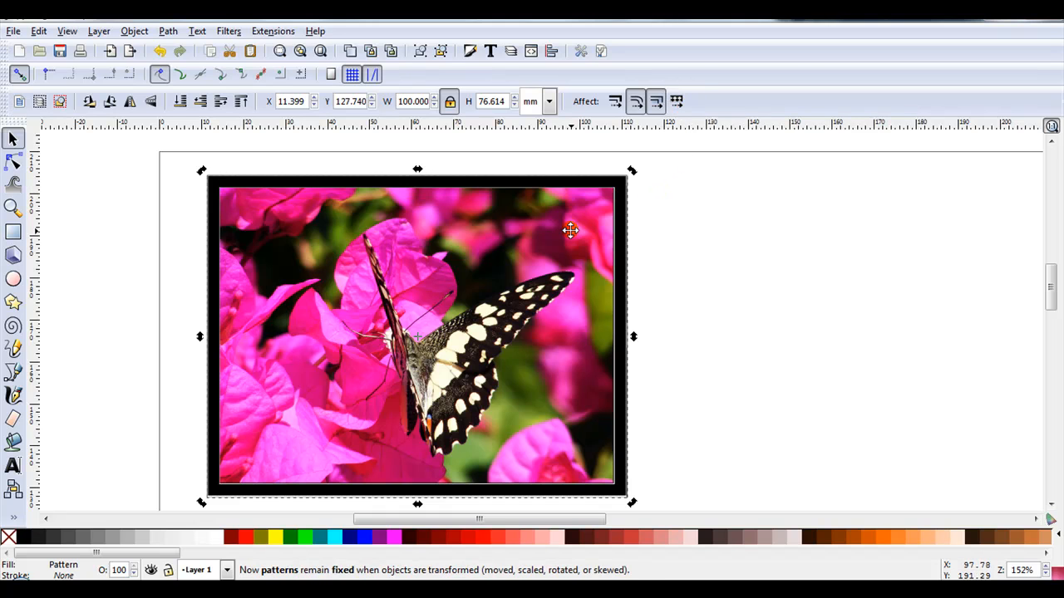
{"action": "left_click_drag", "start_coordinate": [417, 336], "coordinate": [652, 341]}
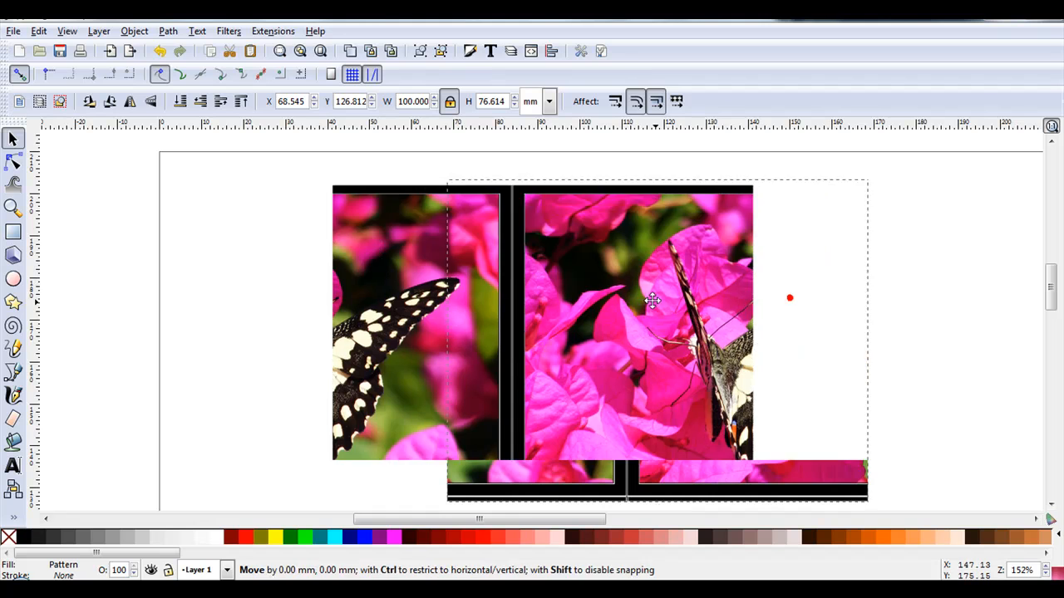
{"action": "left_click_drag", "start_coordinate": [653, 302], "coordinate": [282, 388]}
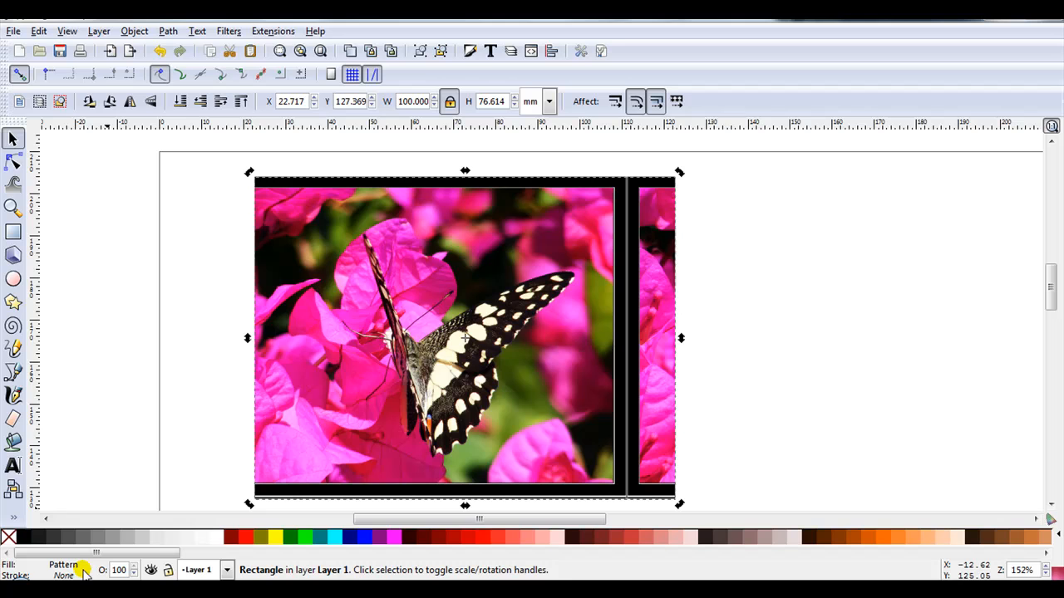
{"action": "mouse_move", "coordinate": [286, 314]}
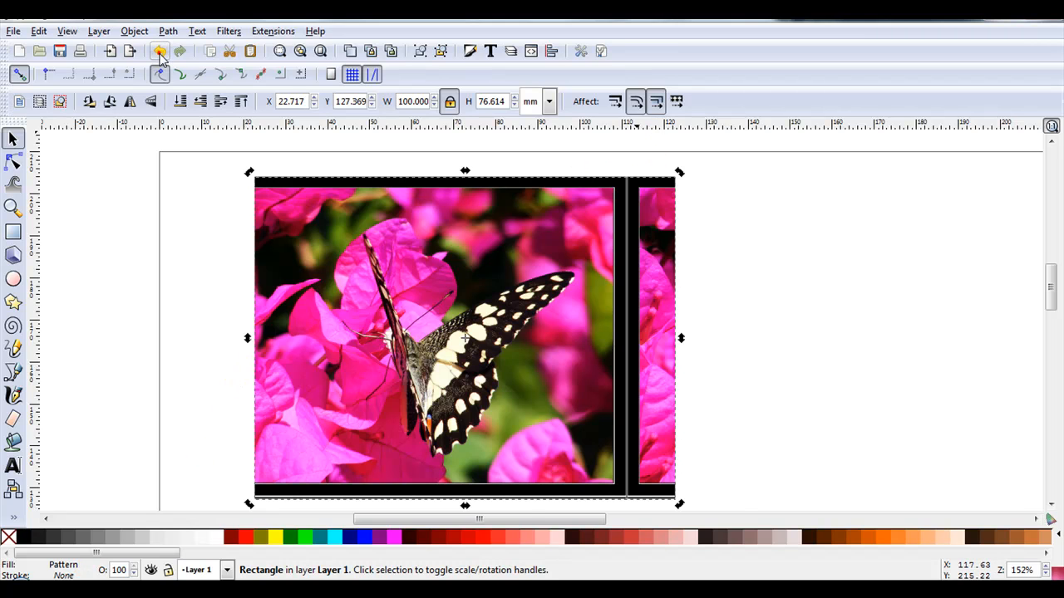
{"action": "left_click", "coordinate": [160, 50]}
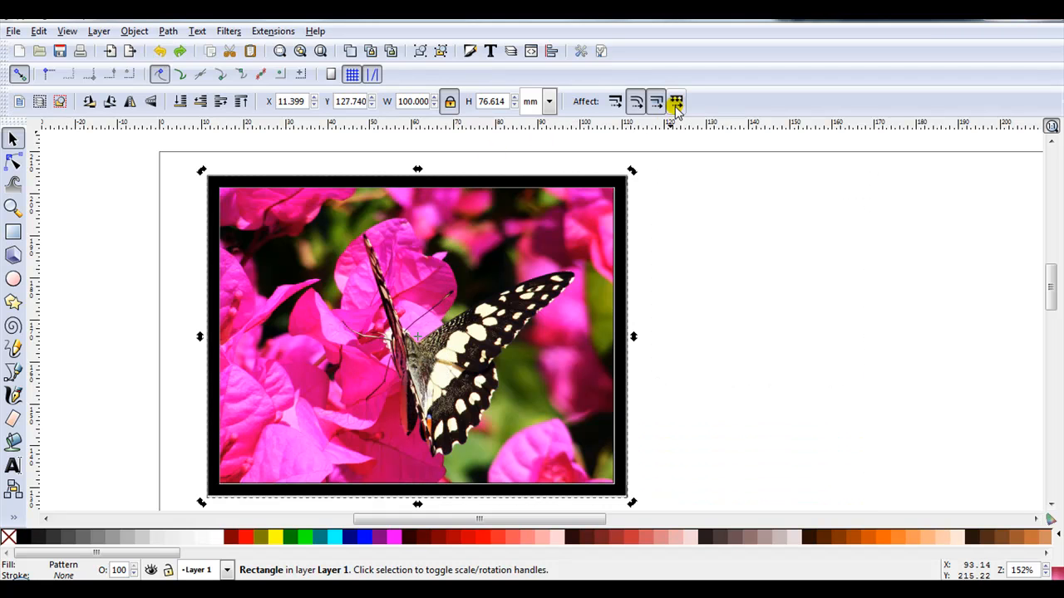
{"action": "left_click", "coordinate": [676, 100]}
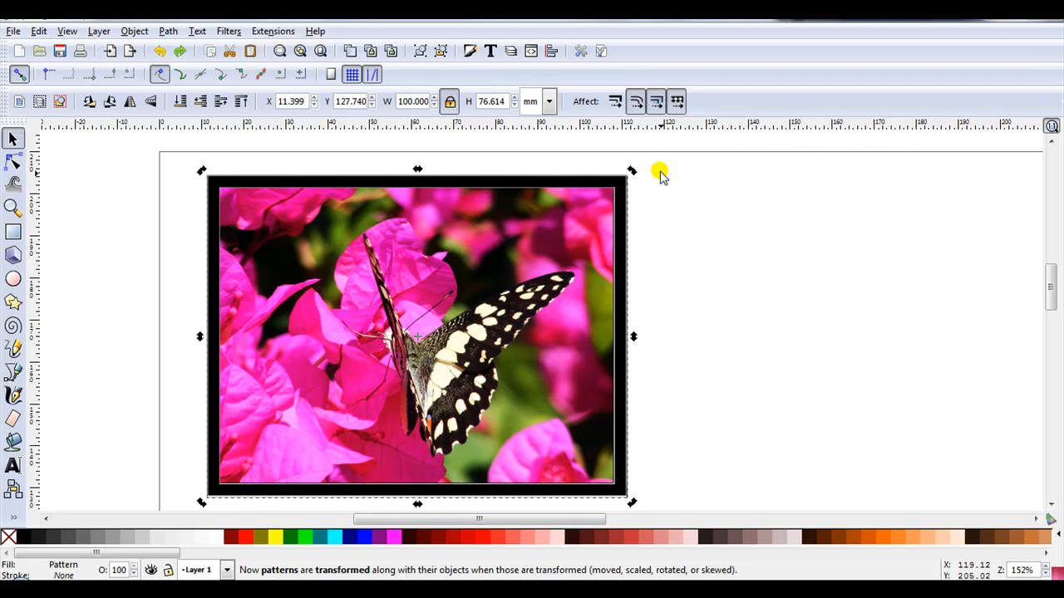
{"action": "mouse_move", "coordinate": [697, 235]}
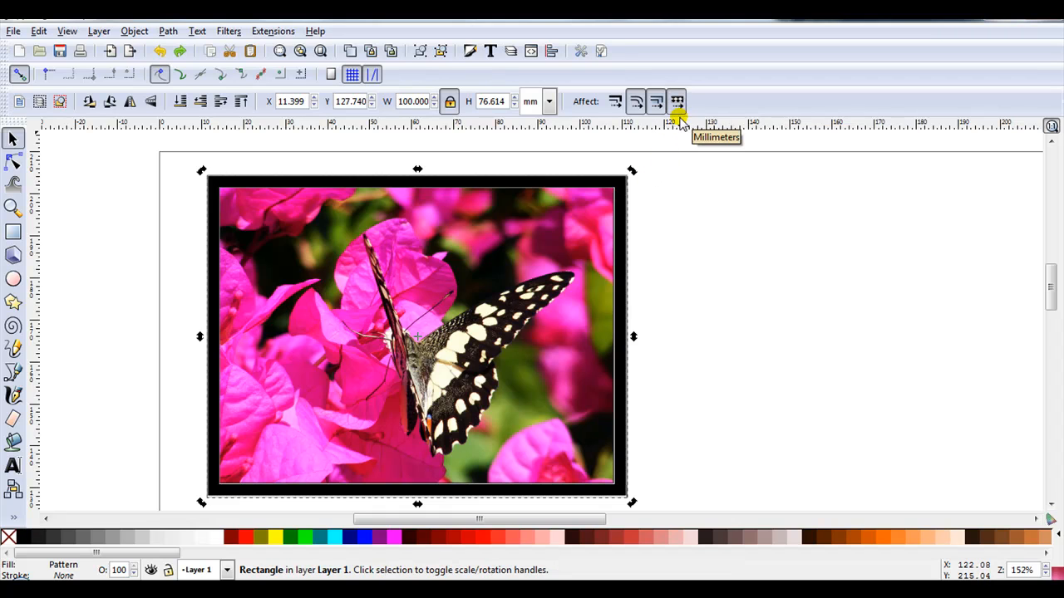
{"action": "mouse_move", "coordinate": [706, 199]}
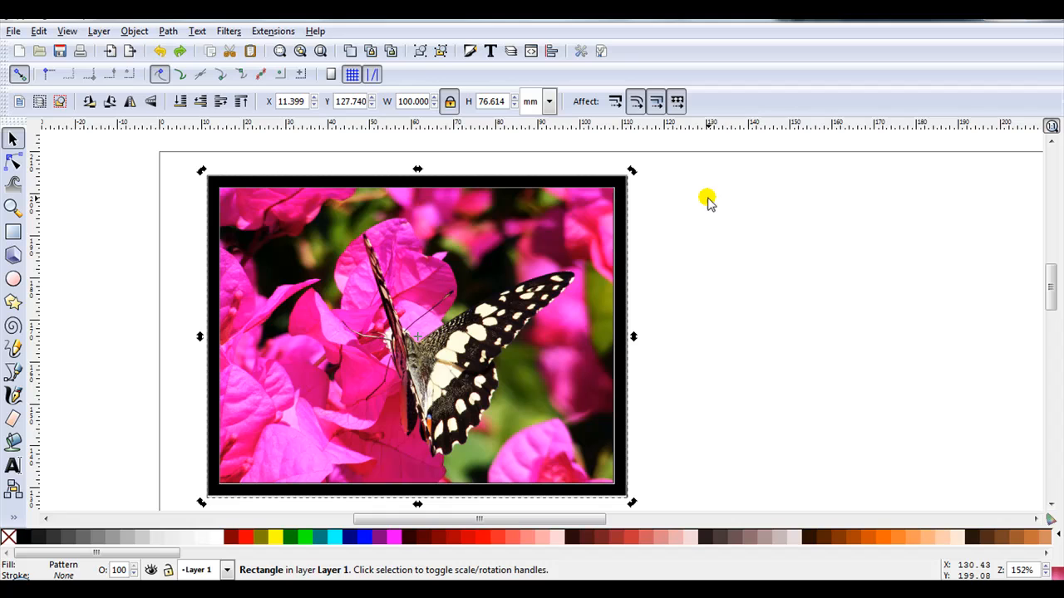
{"action": "mouse_move", "coordinate": [678, 101]}
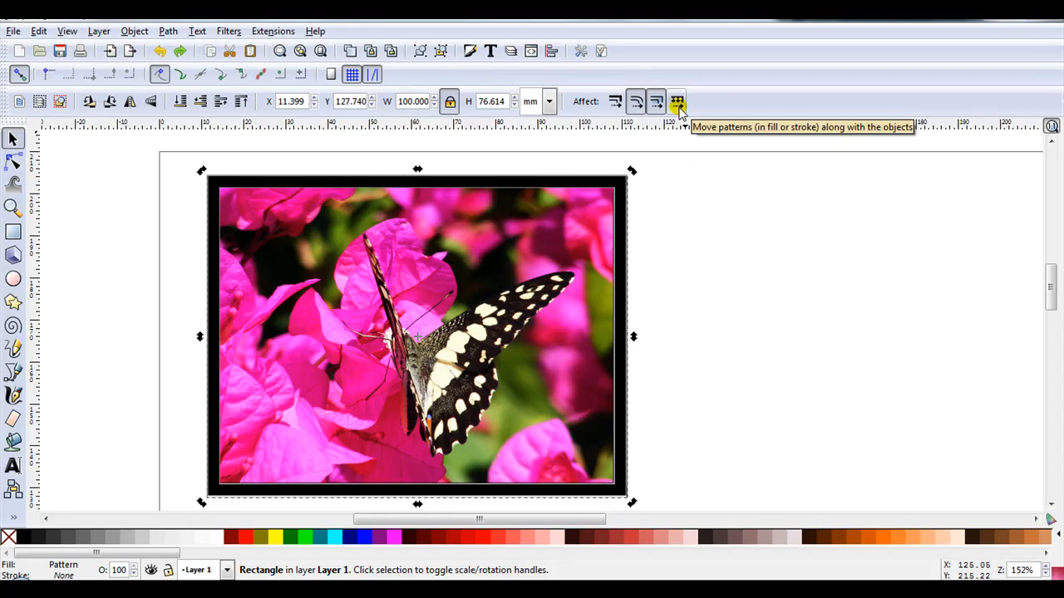
{"action": "mouse_move", "coordinate": [652, 237]}
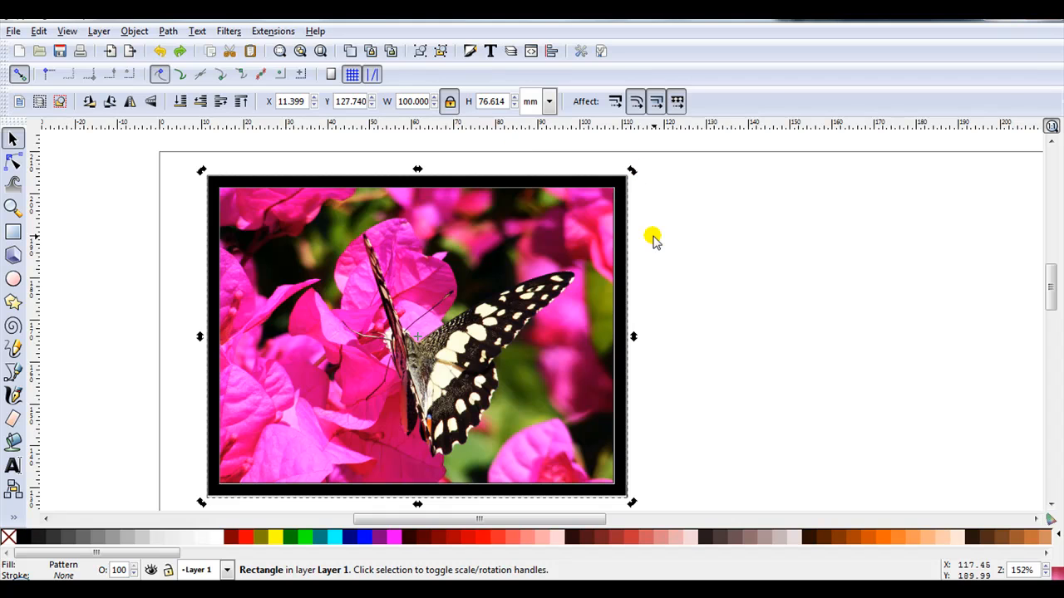
{"action": "mouse_move", "coordinate": [657, 239]}
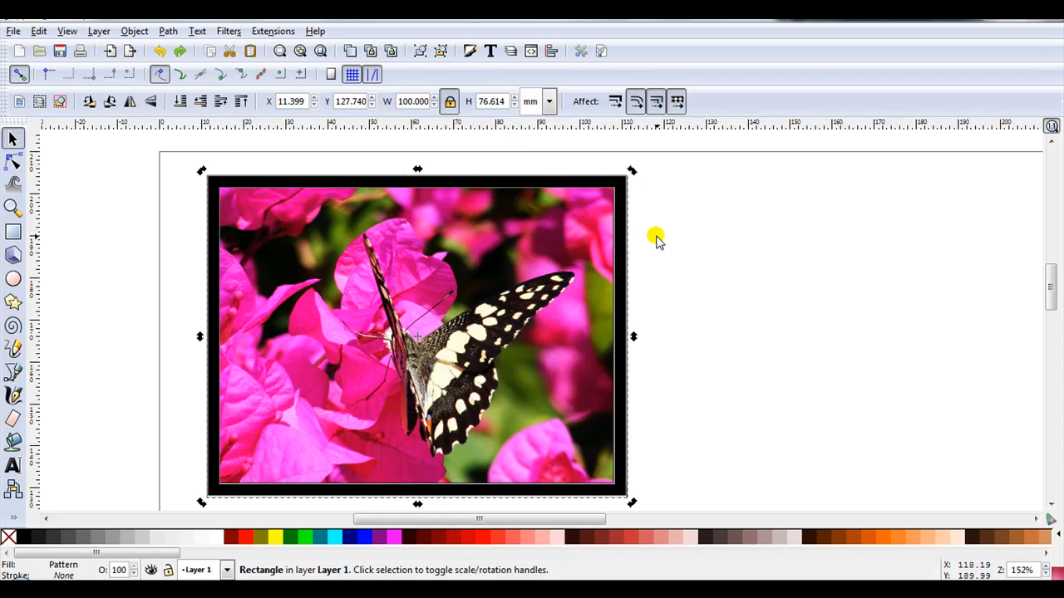
{"action": "mouse_move", "coordinate": [580, 264]}
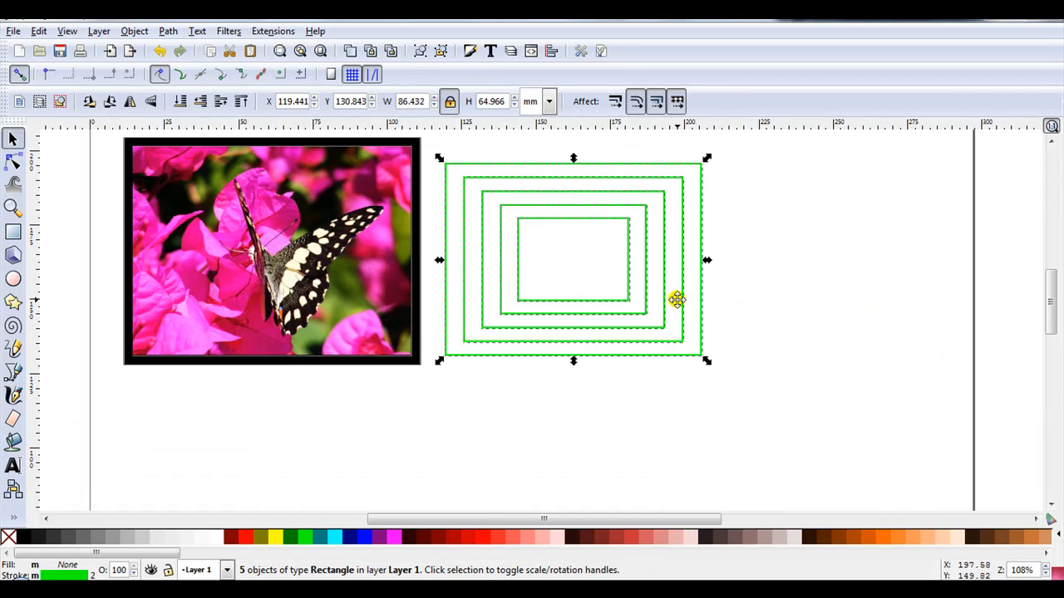
{"action": "mouse_move", "coordinate": [657, 347]}
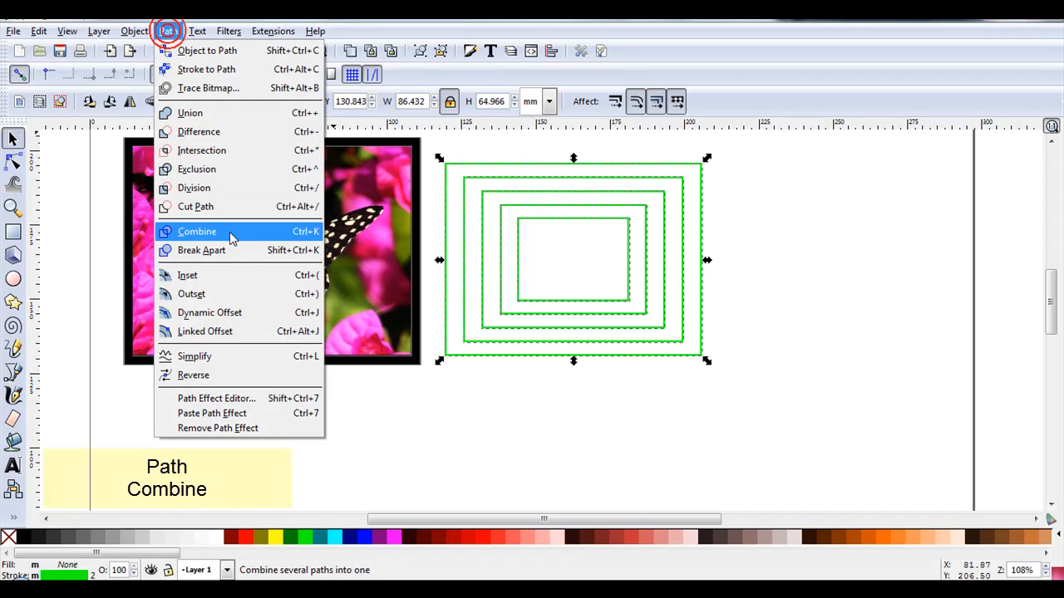
Step: Combine the five nested green rectangles into one 20-node path with Path > Combine
{"action": "left_click", "coordinate": [197, 231]}
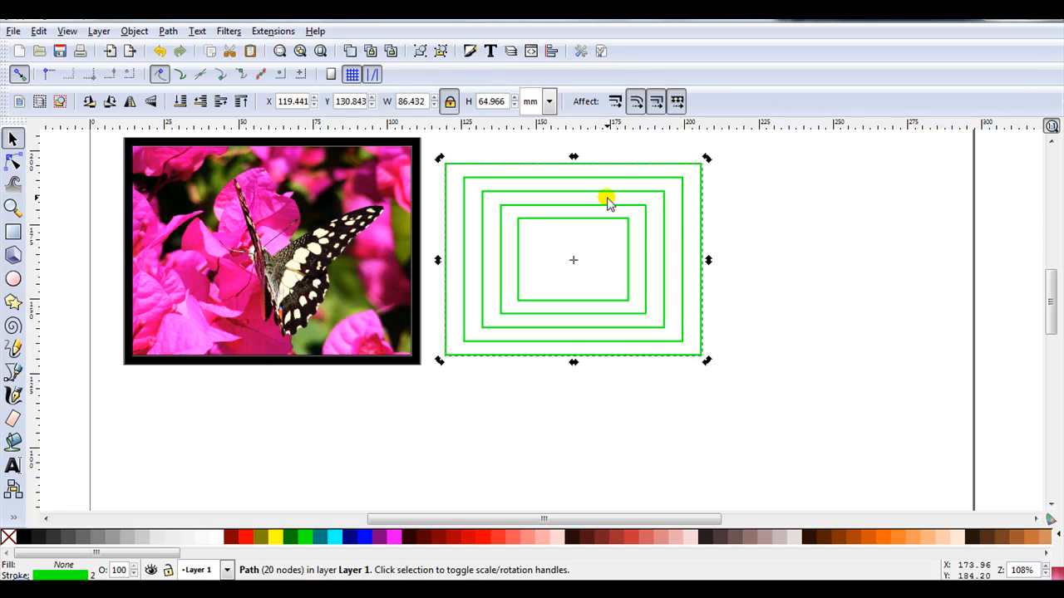
{"action": "mouse_move", "coordinate": [359, 203]}
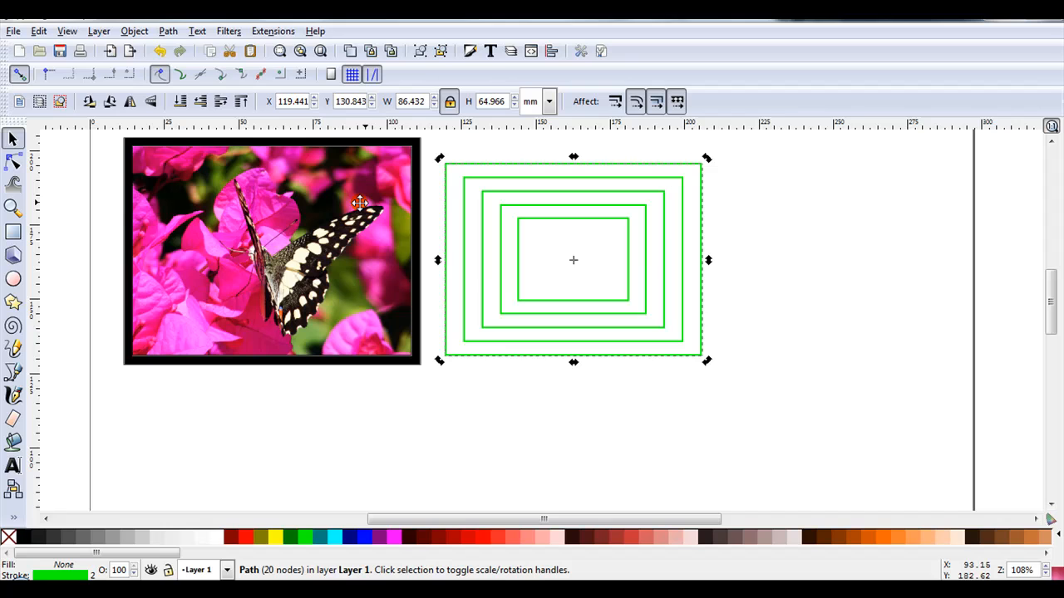
{"action": "mouse_move", "coordinate": [273, 217]}
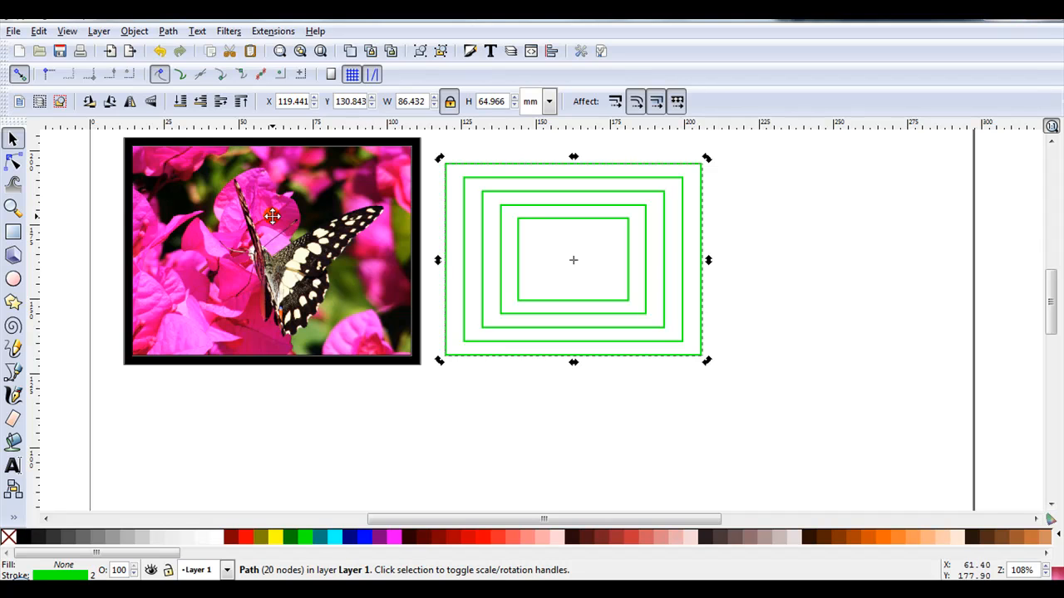
{"action": "mouse_move", "coordinate": [330, 259]}
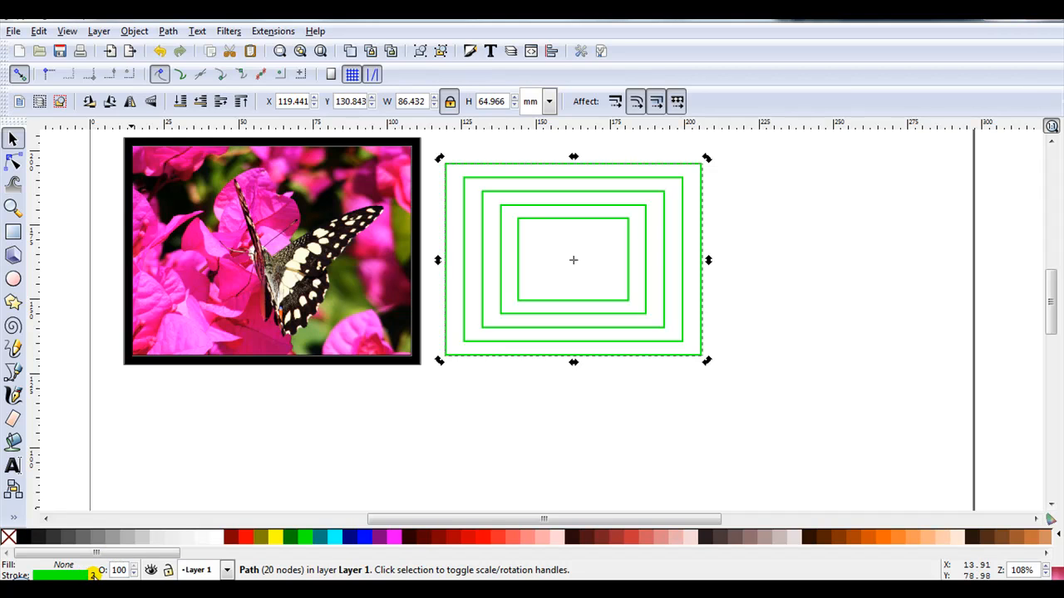
{"action": "mouse_move", "coordinate": [508, 348]}
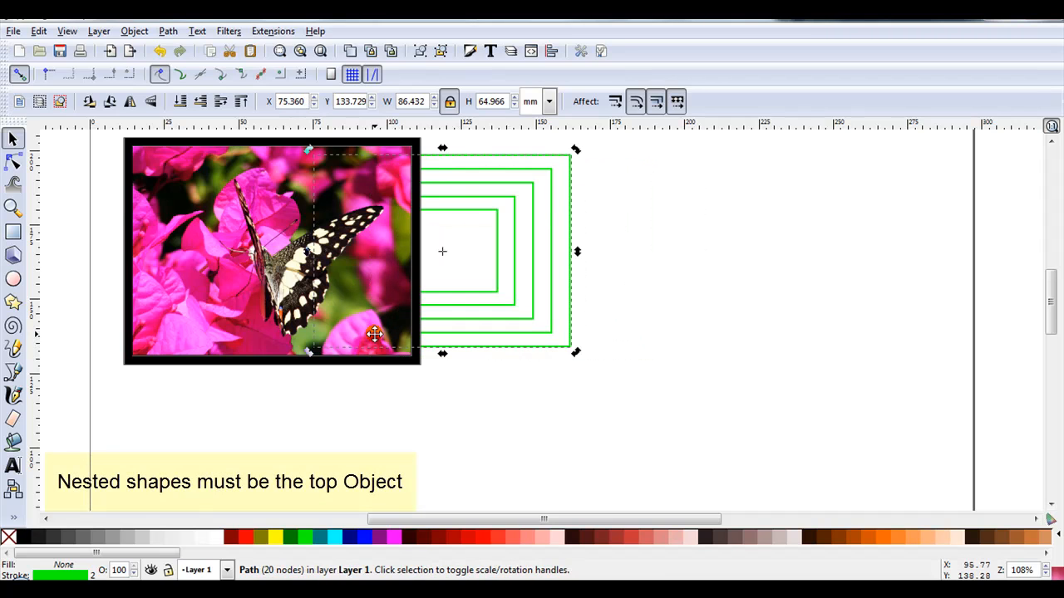
{"action": "mouse_move", "coordinate": [240, 101]}
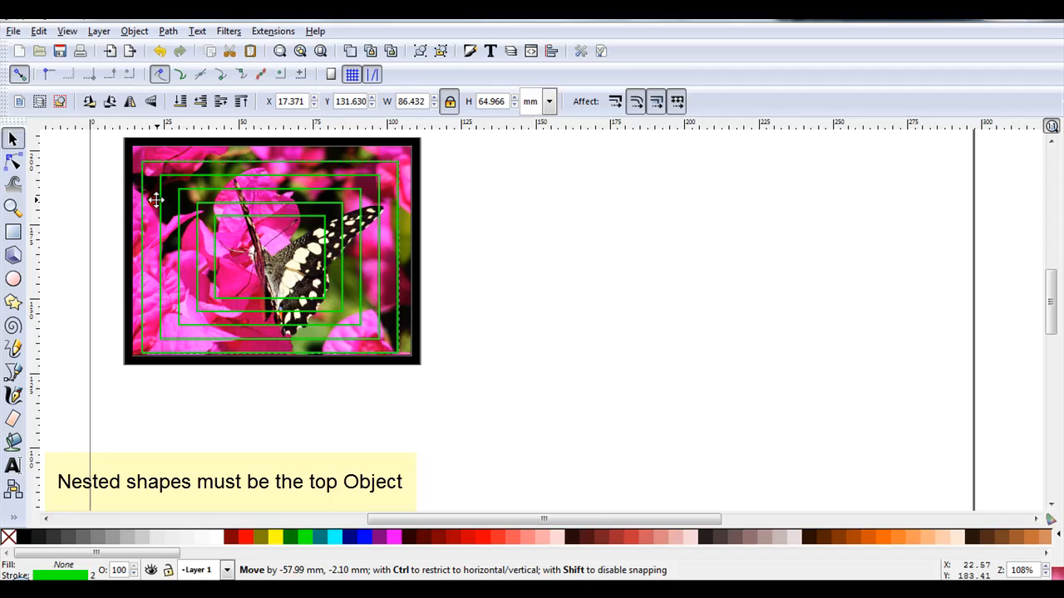
Step: Drag the combined nested-rectangle path over the butterfly photo
{"action": "left_click_drag", "start_coordinate": [156, 199], "coordinate": [163, 192]}
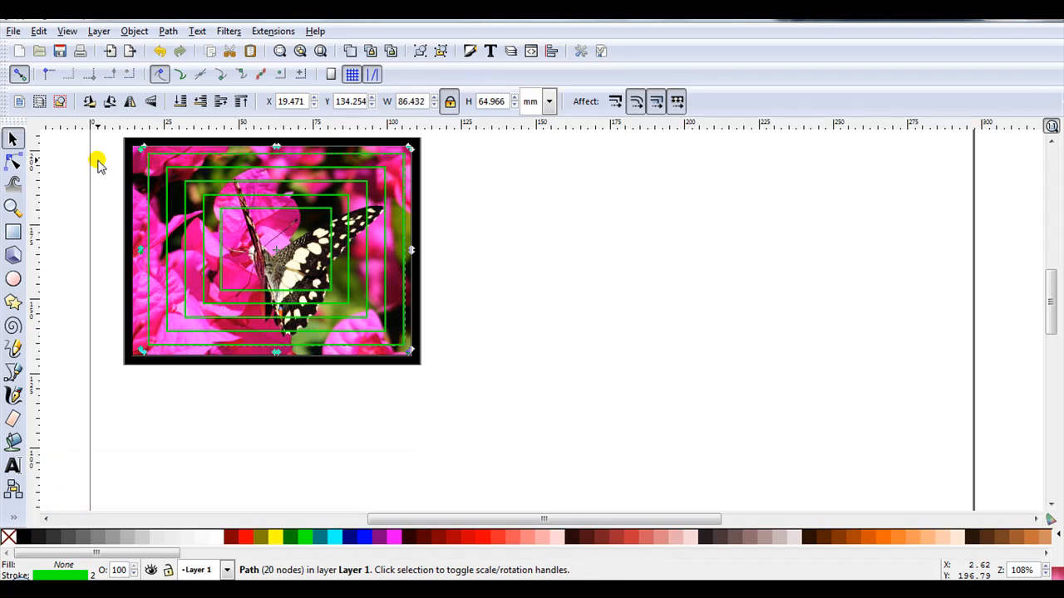
{"action": "mouse_move", "coordinate": [166, 184]}
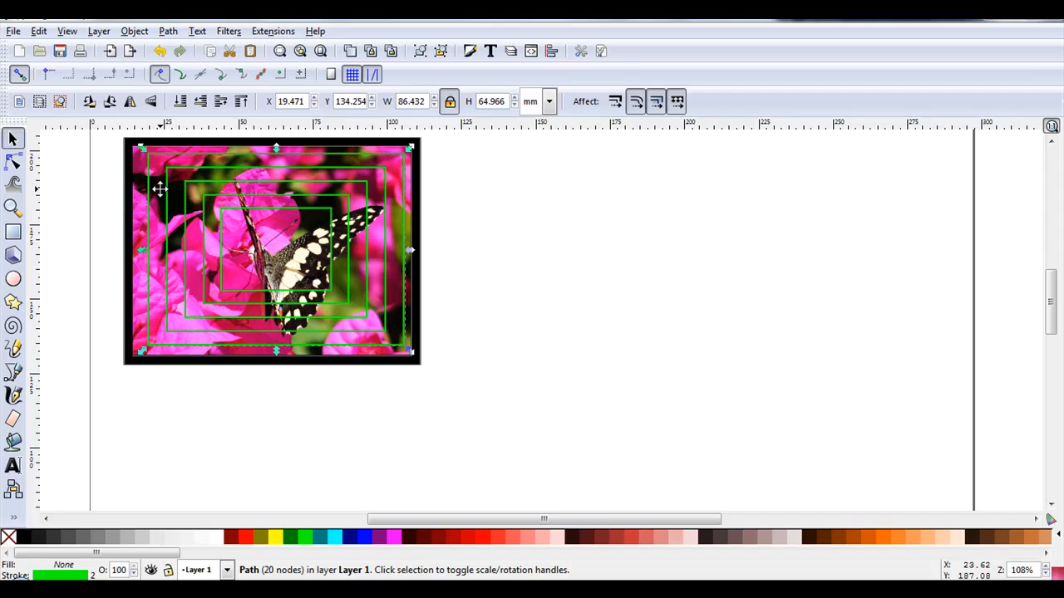
{"action": "mouse_move", "coordinate": [171, 208]}
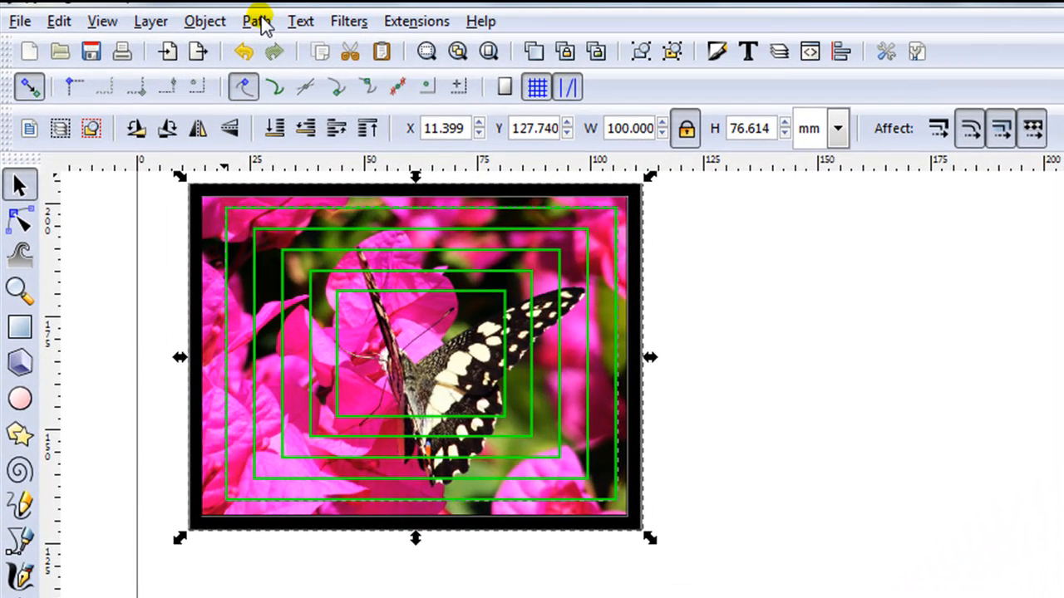
Step: Apply Path > Division to cut the photo into 11 pieces and pull one piece aside
{"action": "left_click", "coordinate": [256, 20]}
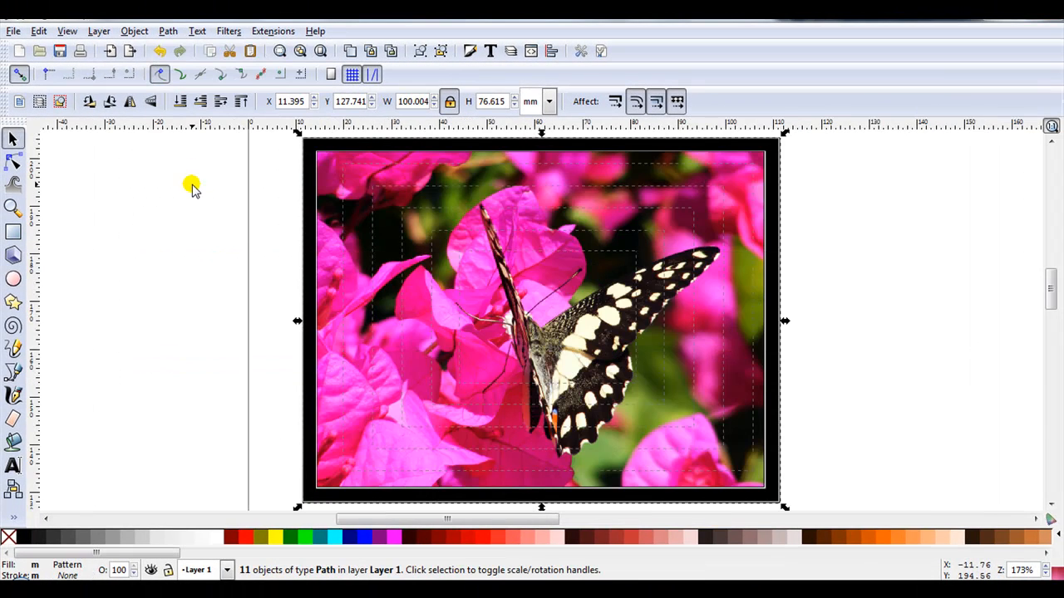
{"action": "mouse_move", "coordinate": [347, 257]}
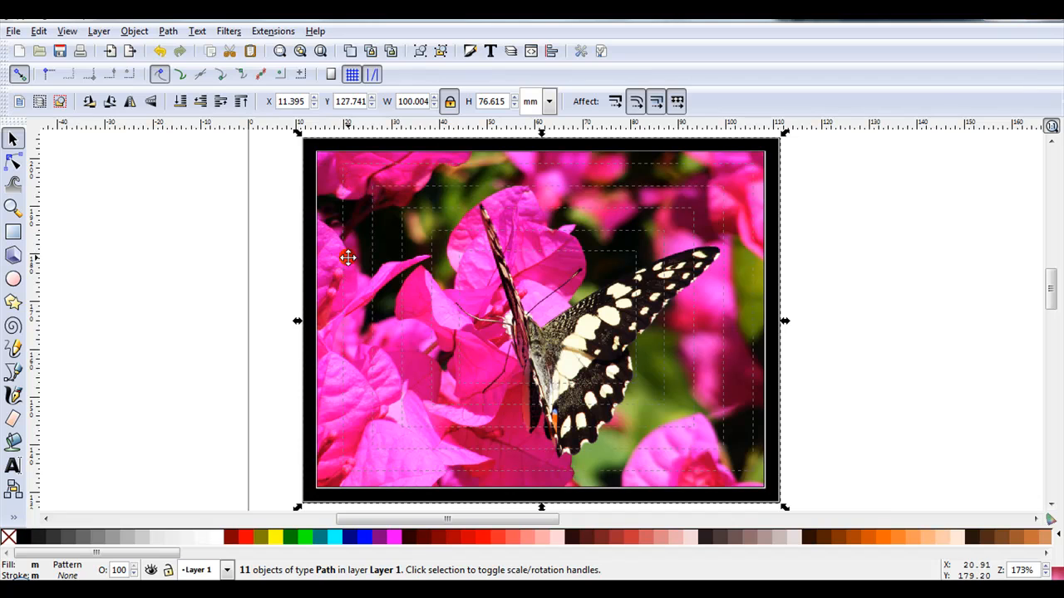
{"action": "mouse_move", "coordinate": [618, 320]}
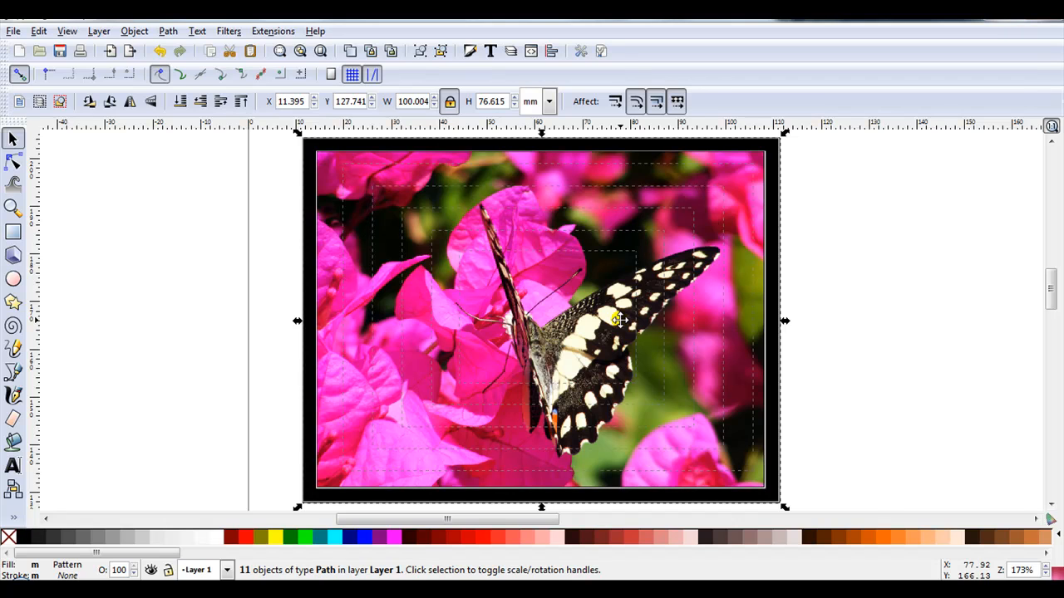
{"action": "left_click", "coordinate": [237, 228]}
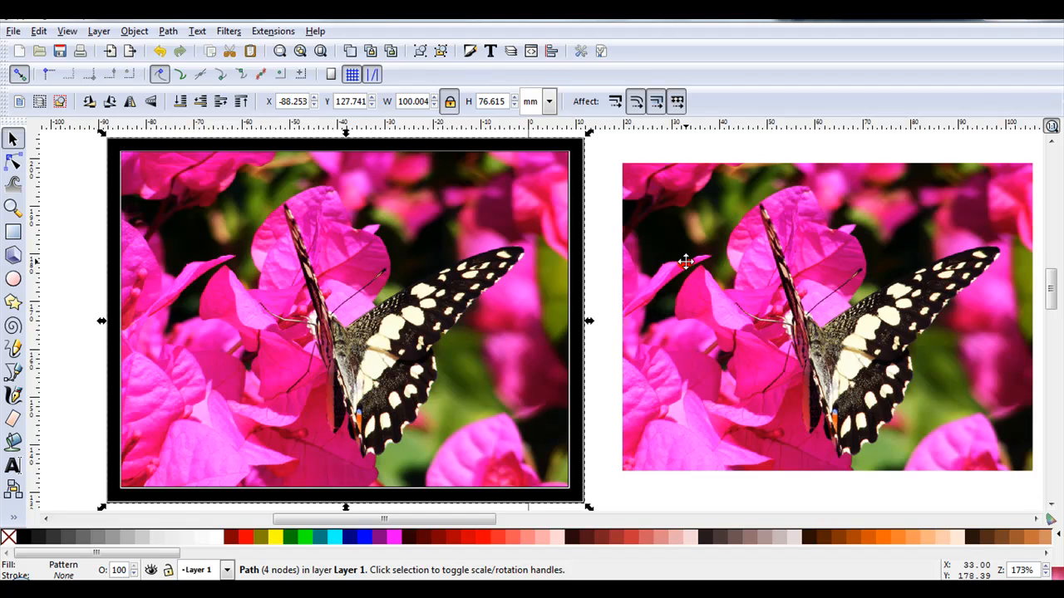
{"action": "mouse_move", "coordinate": [648, 253]}
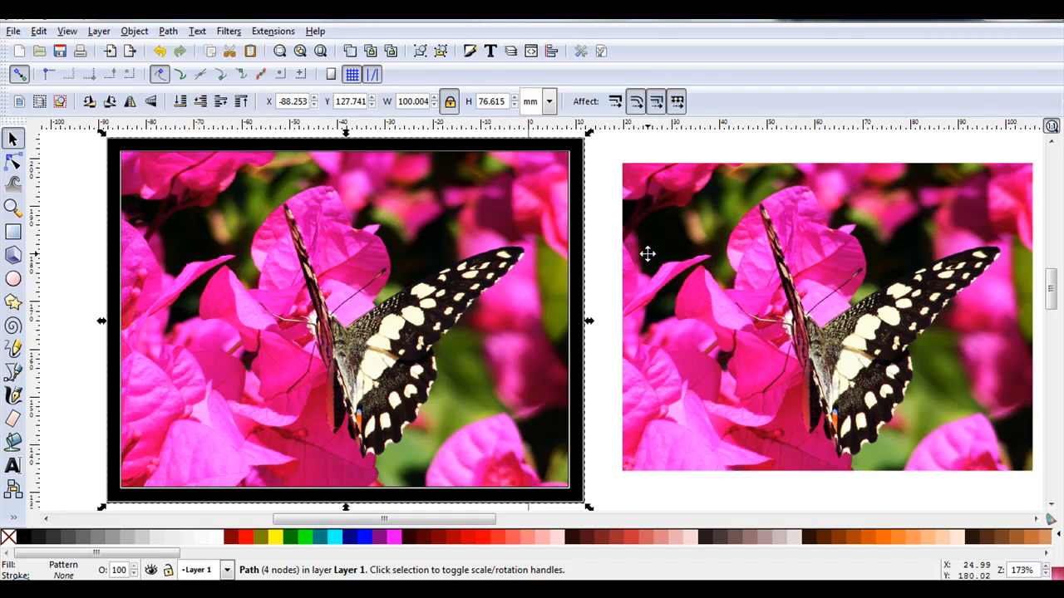
{"action": "mouse_move", "coordinate": [644, 251]}
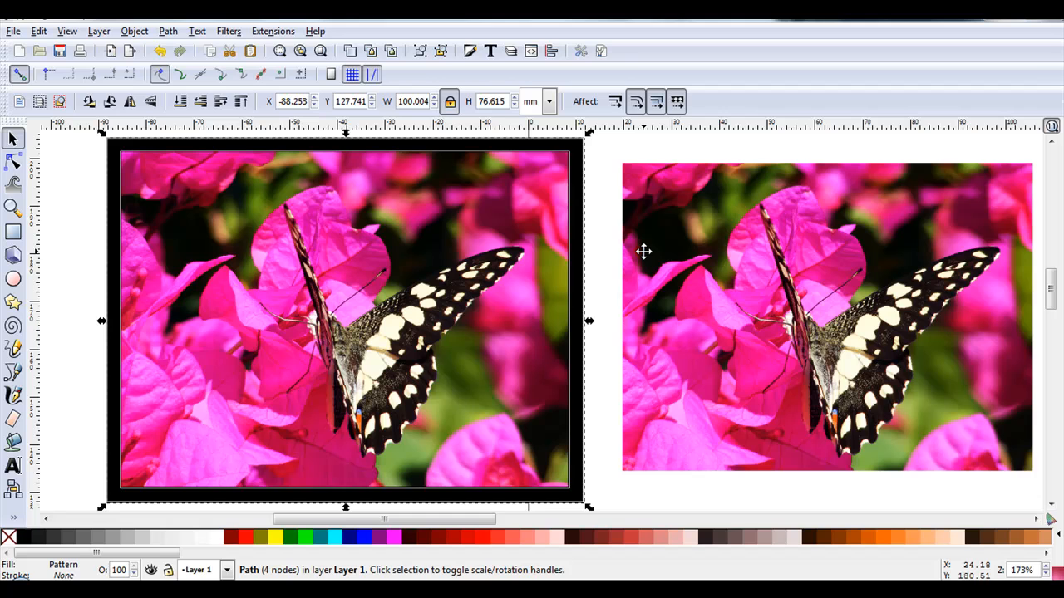
{"action": "mouse_move", "coordinate": [640, 240]}
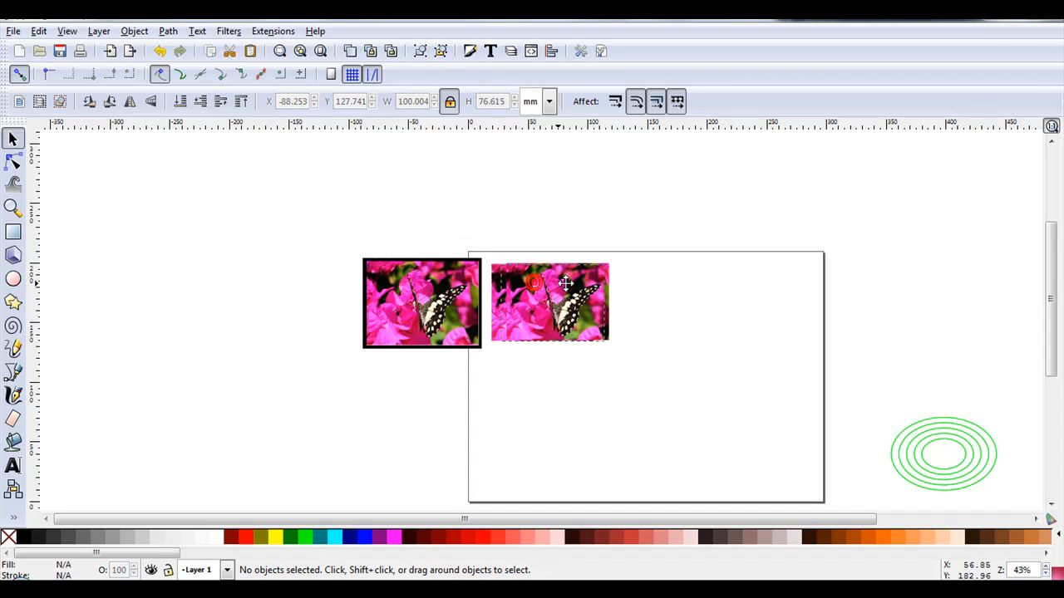
Step: Move a sliced rectangular piece right and shrink another piece to a smaller size
{"action": "left_click_drag", "start_coordinate": [548, 302], "coordinate": [665, 301]}
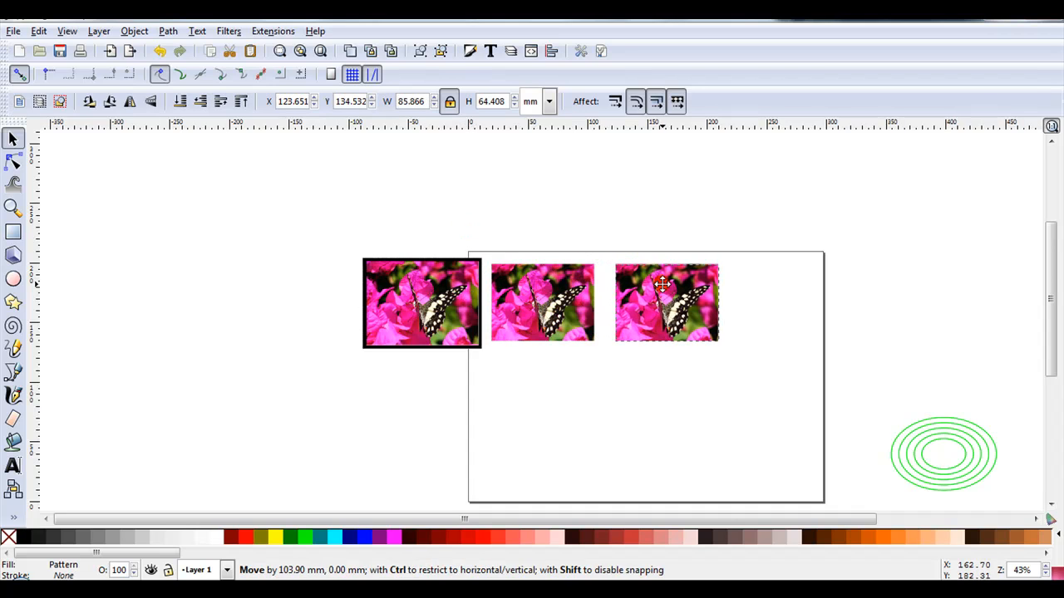
{"action": "left_click", "coordinate": [667, 302]}
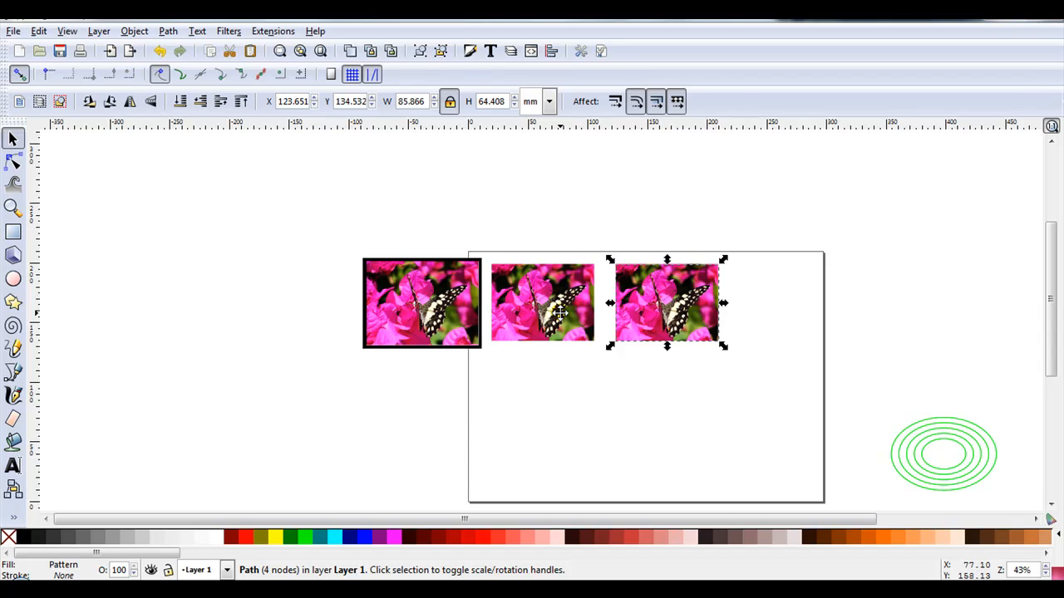
{"action": "left_click", "coordinate": [542, 301]}
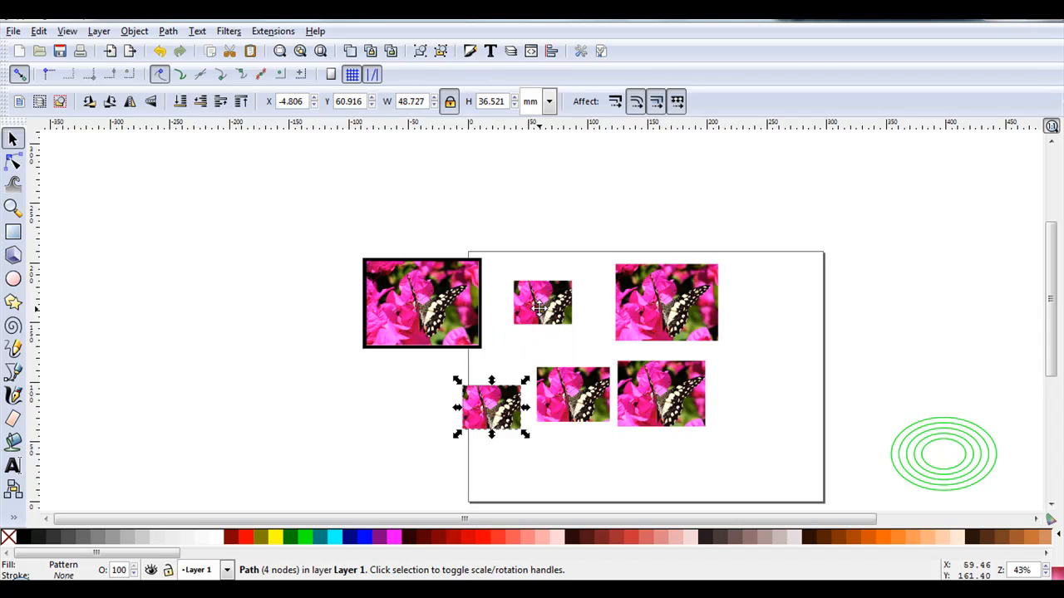
{"action": "left_click_drag", "start_coordinate": [490, 407], "coordinate": [552, 324]}
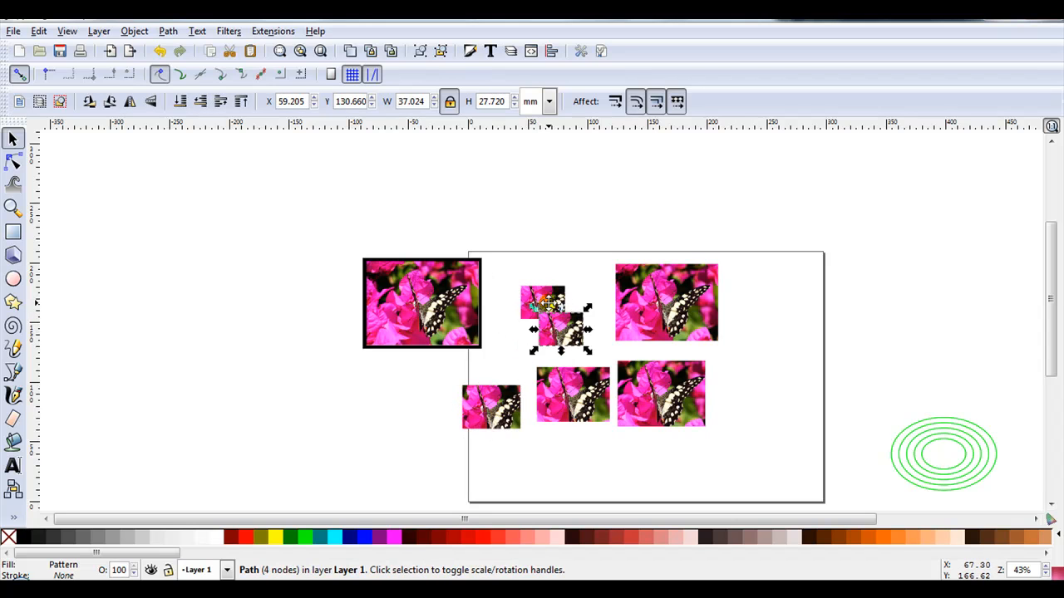
{"action": "left_click", "coordinate": [519, 267]}
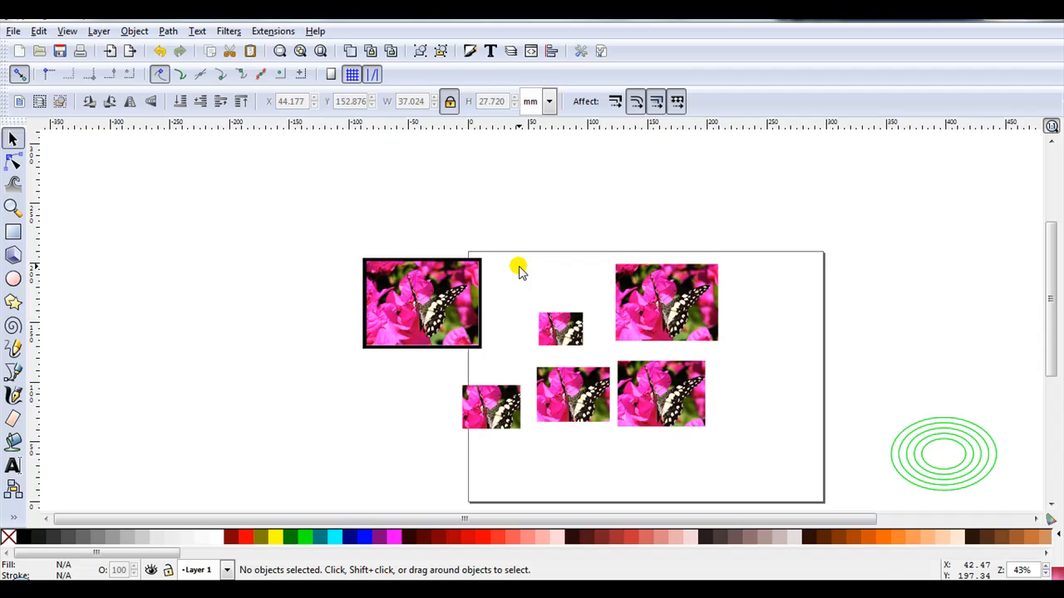
{"action": "mouse_move", "coordinate": [632, 364]}
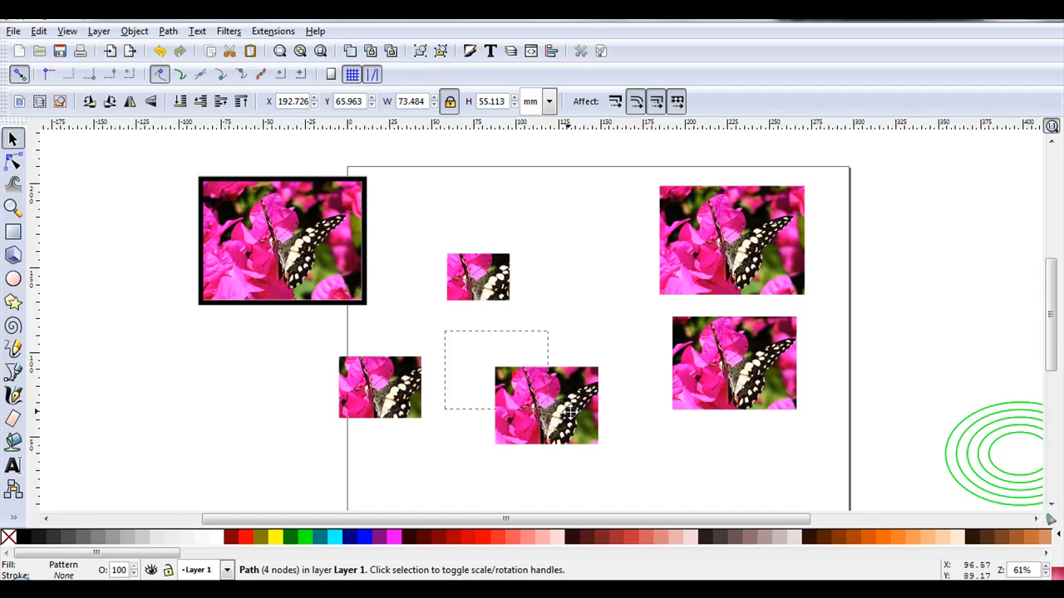
Step: Cluster the butterfly pieces at the lower right of the page, then select the green ovals
{"action": "left_click_drag", "start_coordinate": [546, 405], "coordinate": [744, 463]}
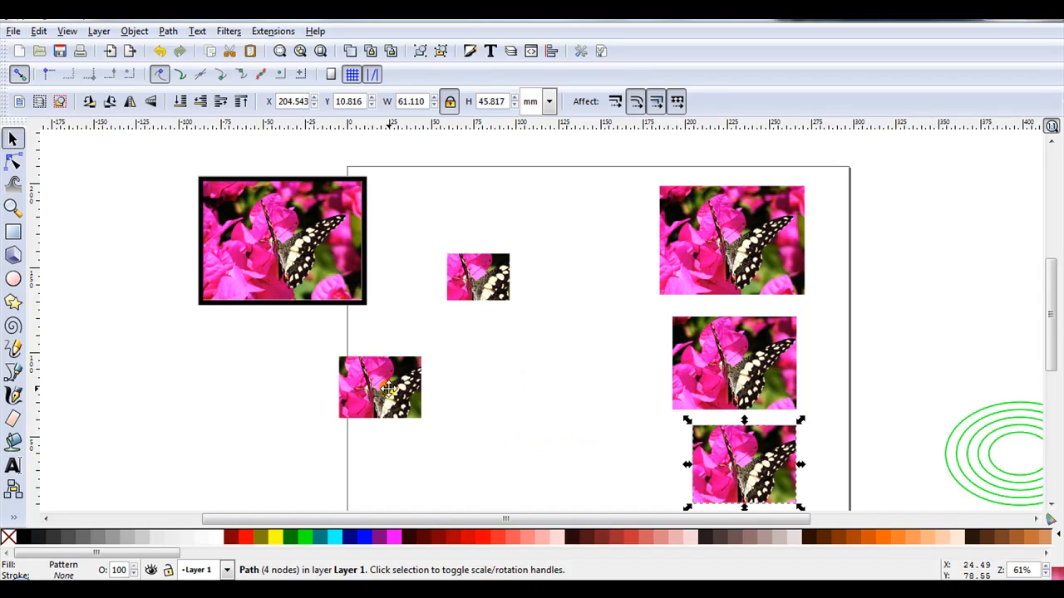
{"action": "left_click_drag", "start_coordinate": [379, 388], "coordinate": [477, 291]}
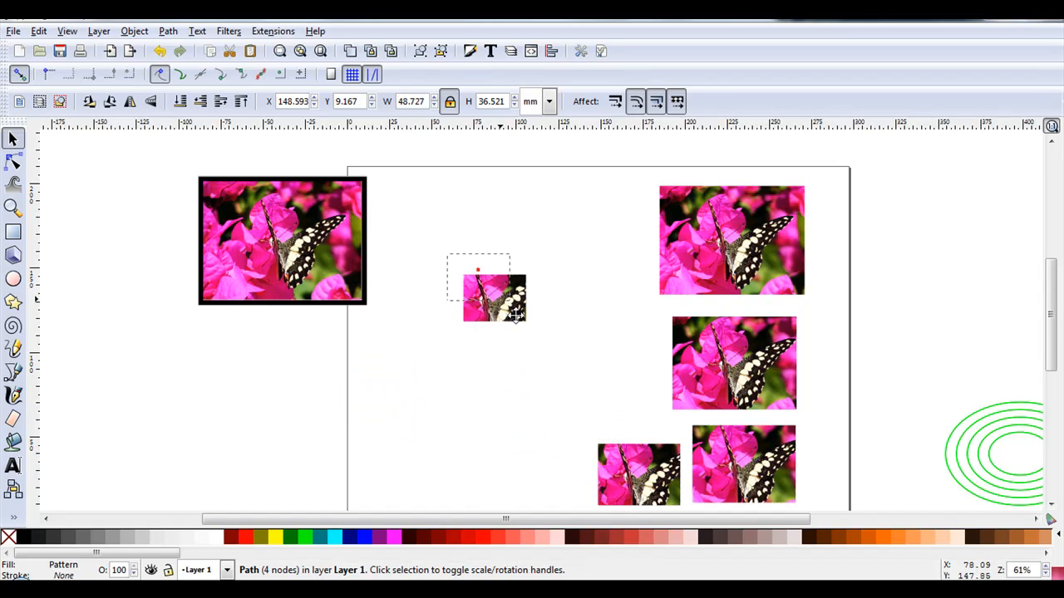
{"action": "left_click_drag", "start_coordinate": [495, 295], "coordinate": [627, 407]}
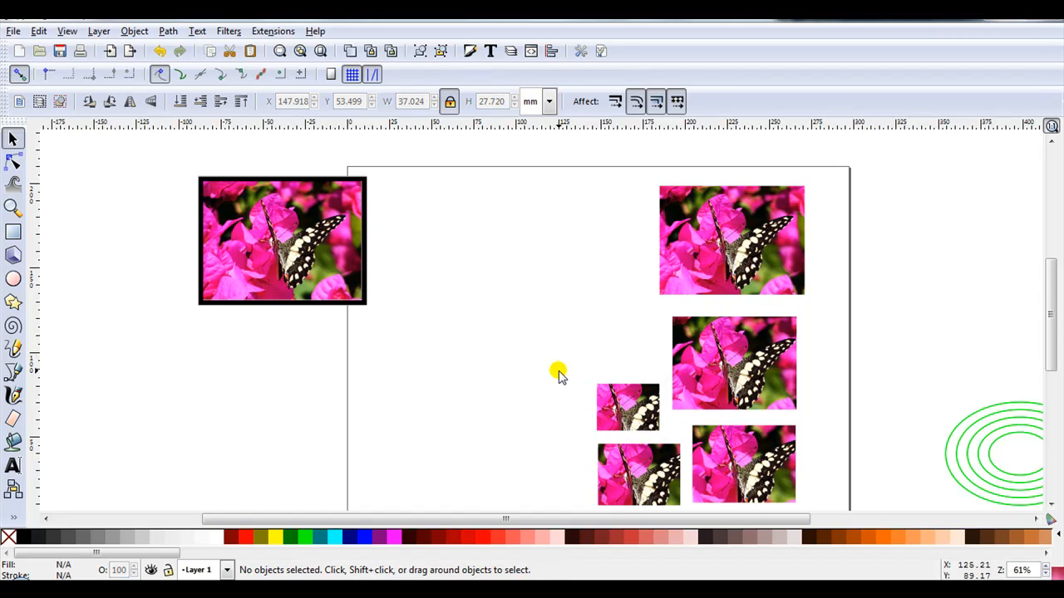
{"action": "mouse_move", "coordinate": [535, 359]}
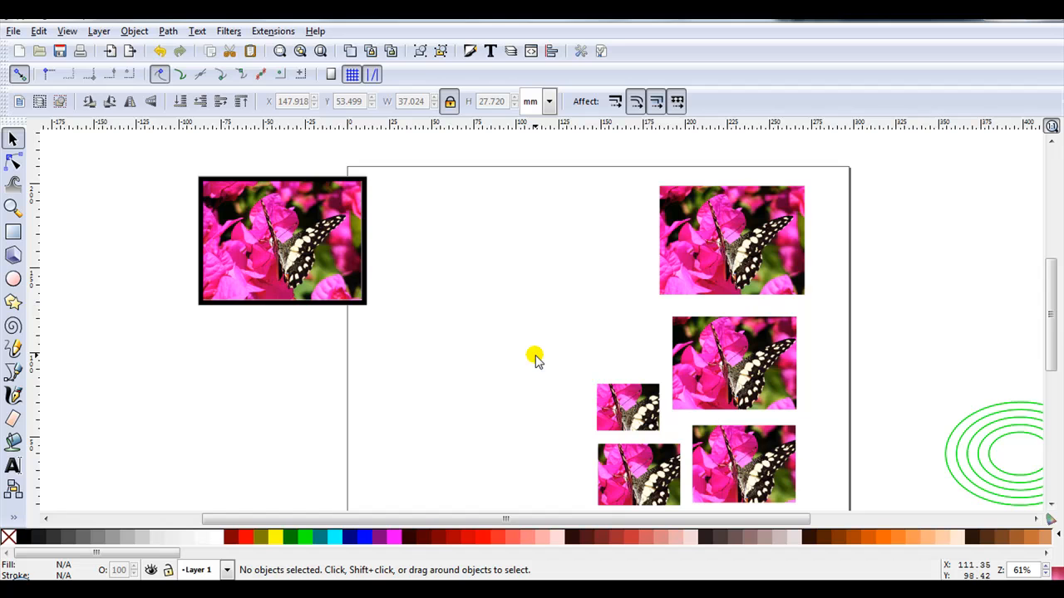
{"action": "mouse_move", "coordinate": [522, 339]}
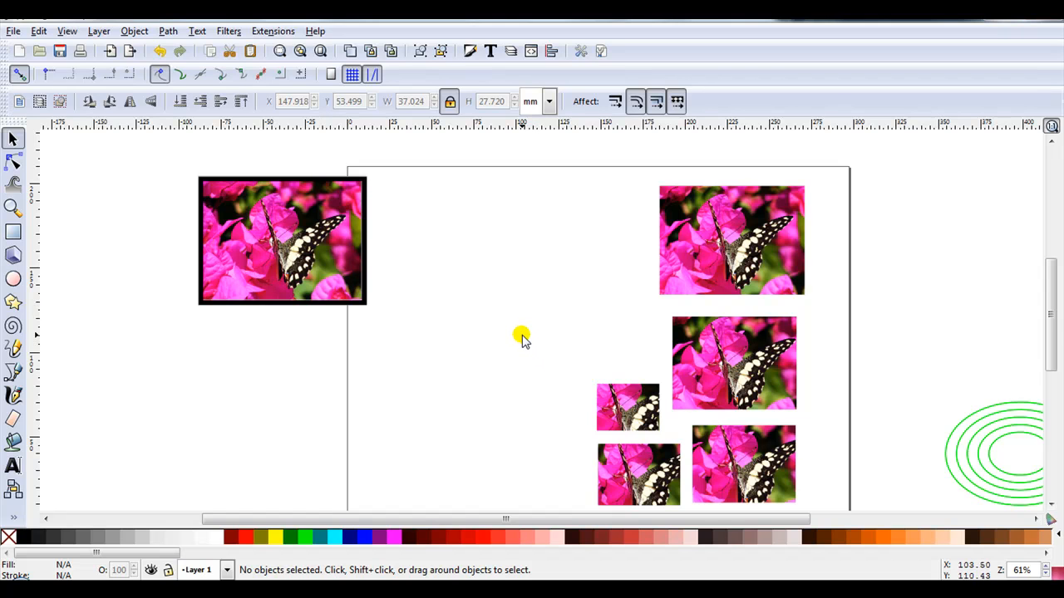
{"action": "scroll", "scroll_direction": "down", "scroll_amount": 3}
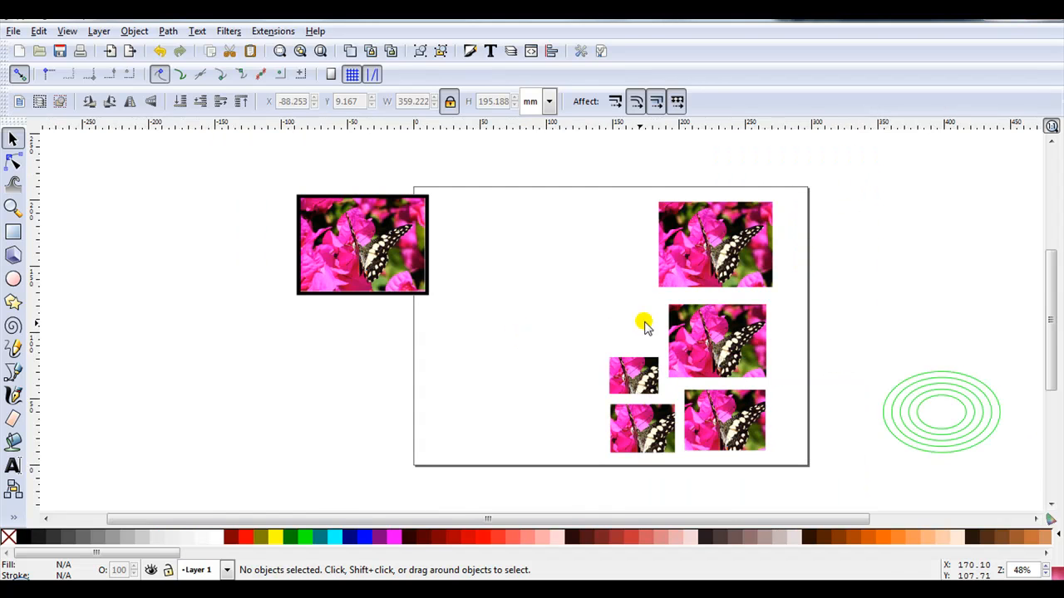
{"action": "left_click_drag", "start_coordinate": [644, 324], "coordinate": [1039, 482]}
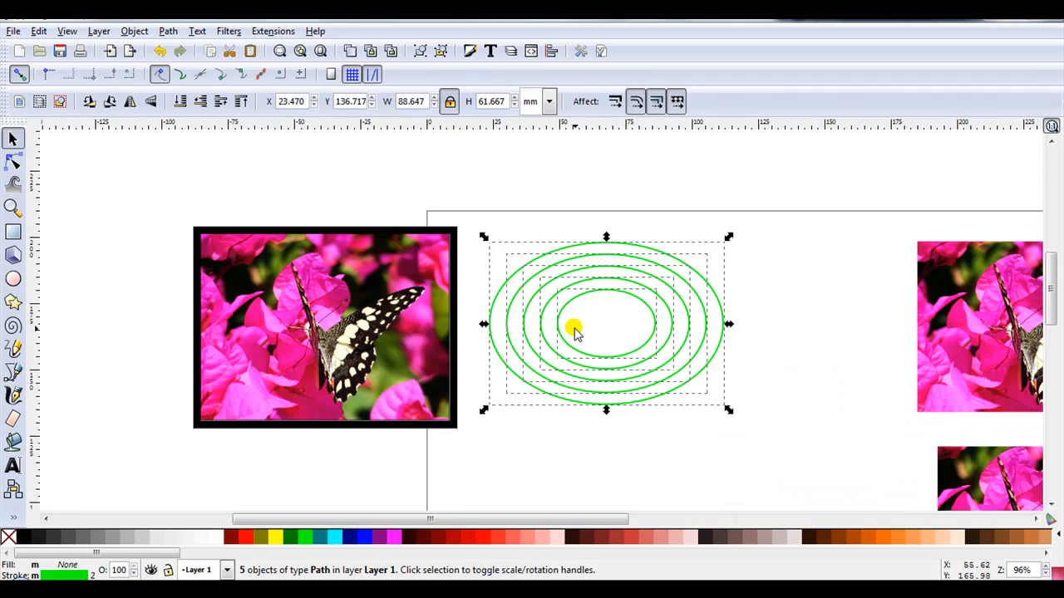
{"action": "mouse_move", "coordinate": [576, 331]}
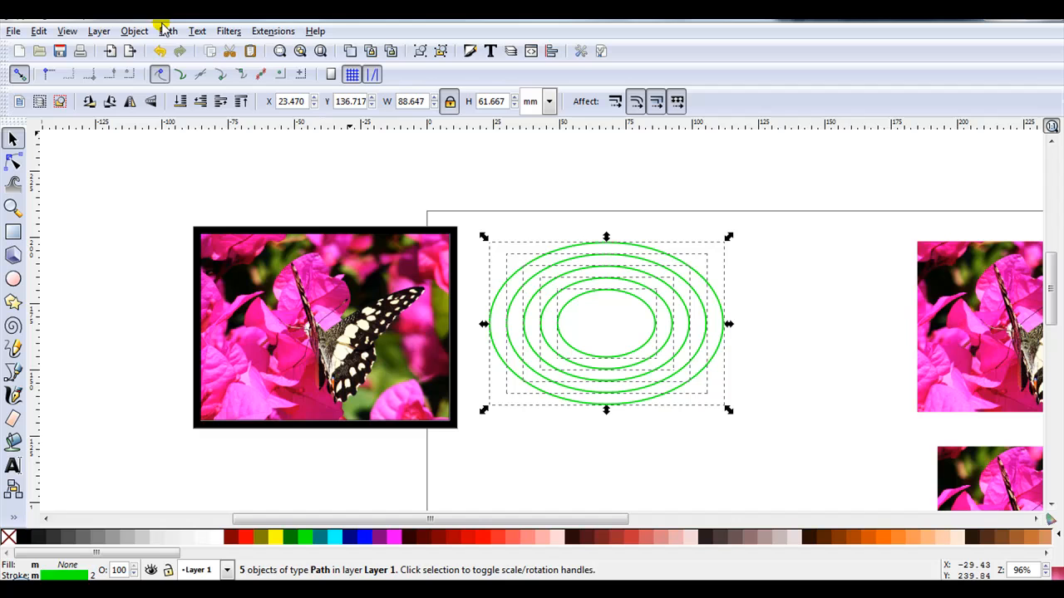
Step: Combine the five concentric green ellipses into a single path with Path > Combine
{"action": "left_click", "coordinate": [168, 31]}
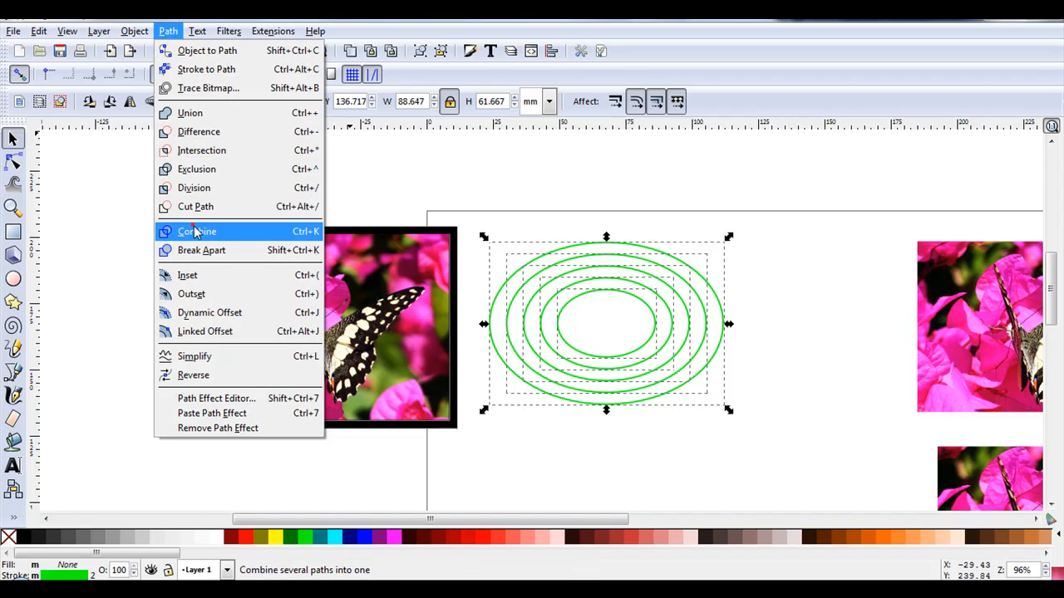
{"action": "left_click", "coordinate": [198, 231]}
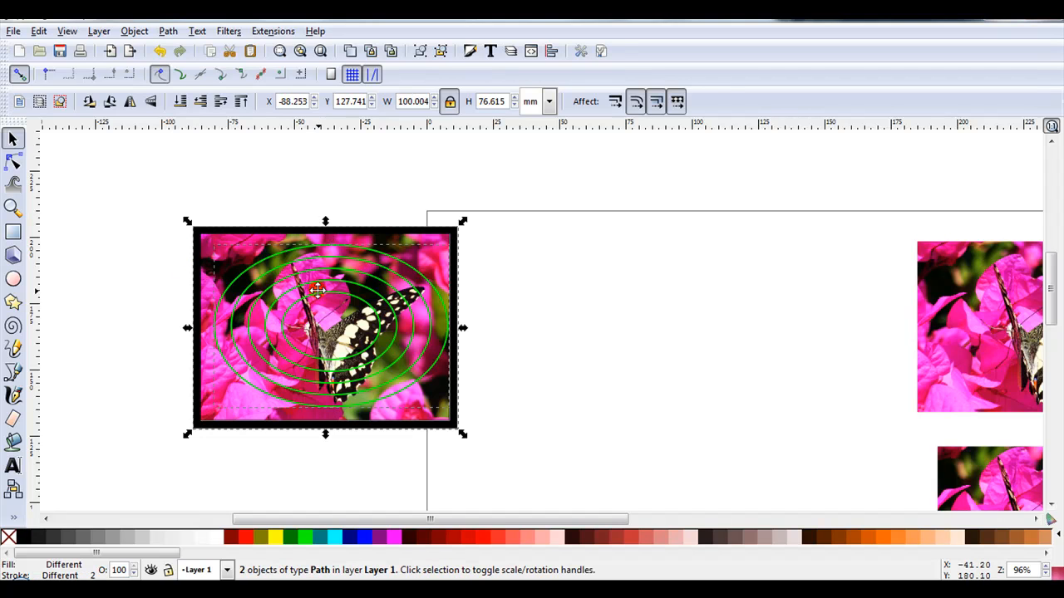
Step: Divide the photo along the green rings, pull oval pieces apart, and draw a red circle beside it
{"action": "left_click", "coordinate": [167, 31]}
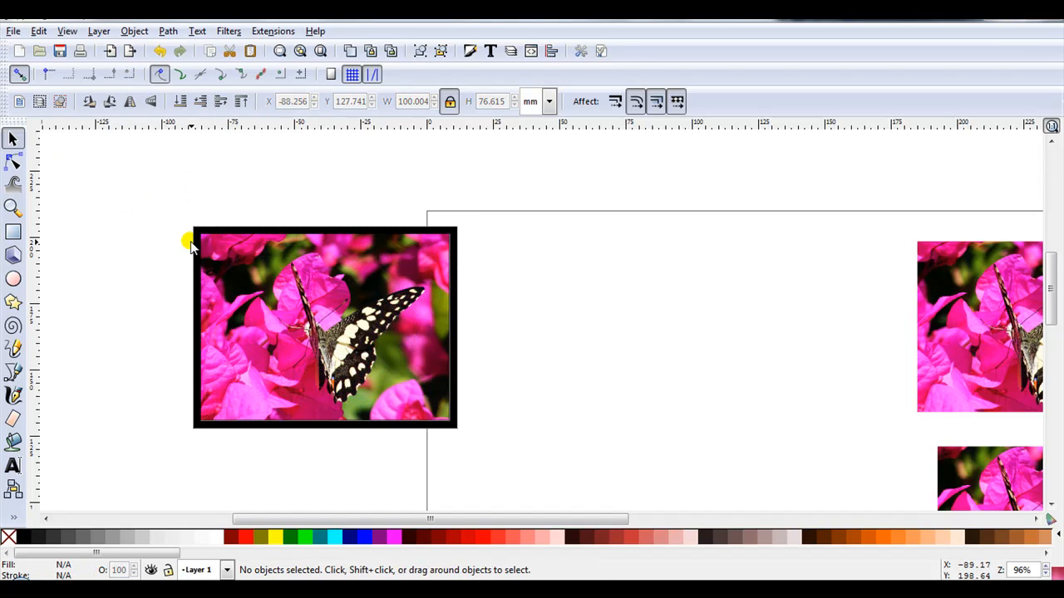
{"action": "left_click_drag", "start_coordinate": [324, 328], "coordinate": [216, 233]}
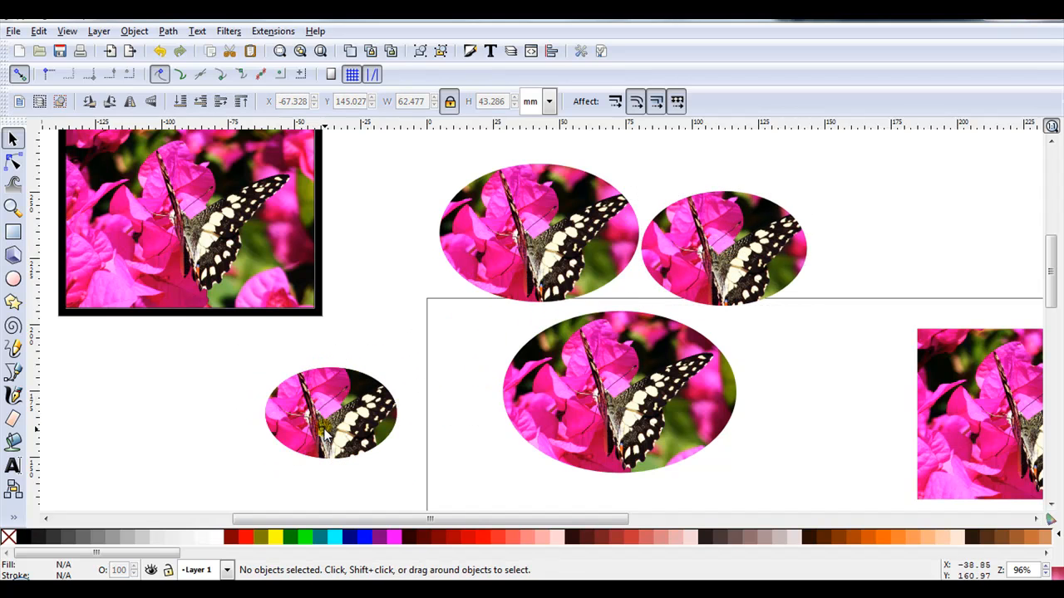
{"action": "left_click", "coordinate": [331, 413]}
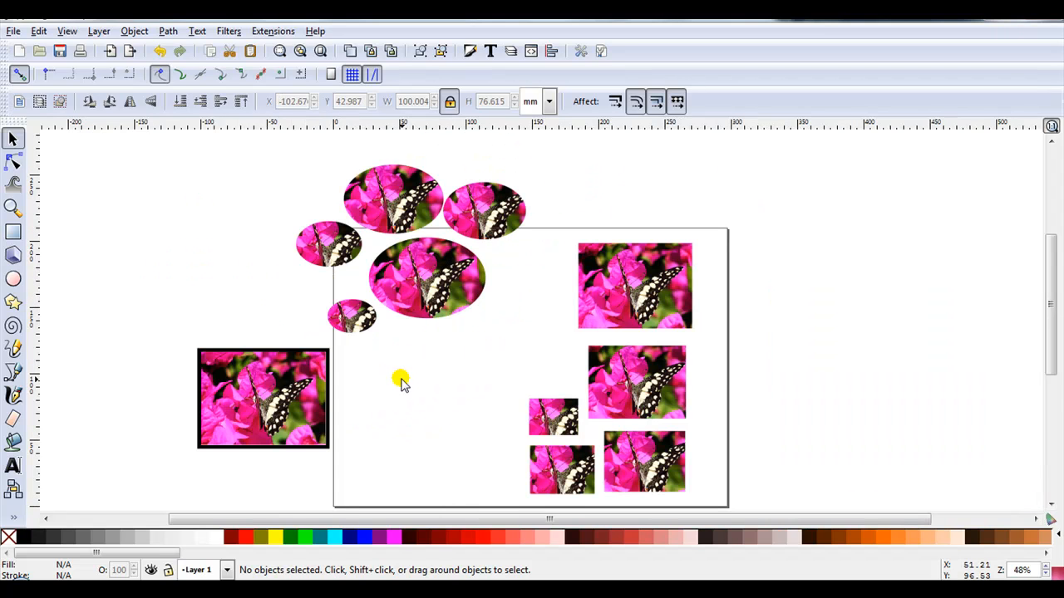
{"action": "mouse_move", "coordinate": [428, 286]}
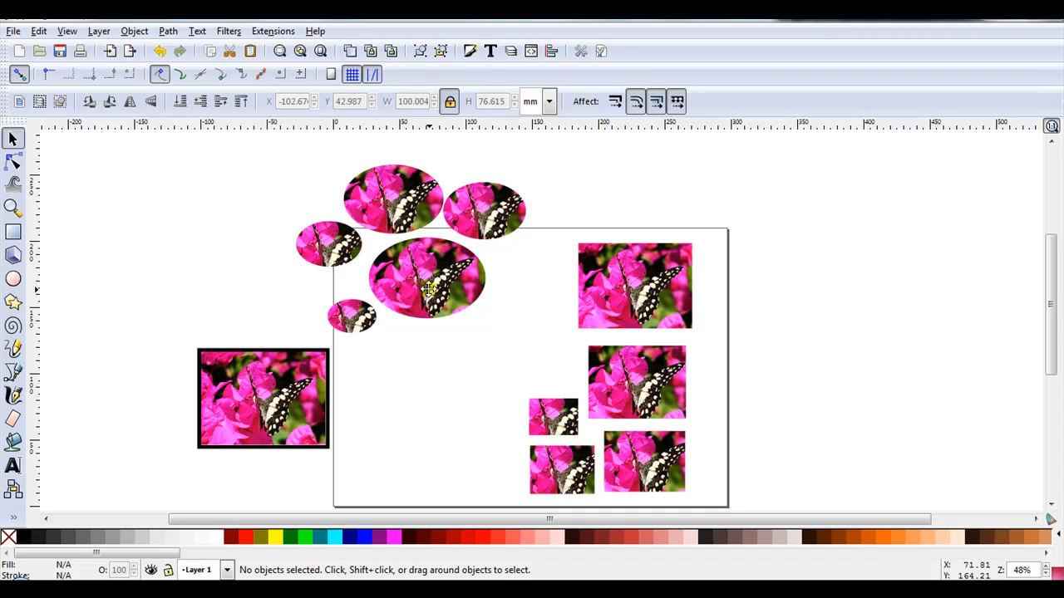
{"action": "left_click_drag", "start_coordinate": [247, 168], "coordinate": [573, 376]}
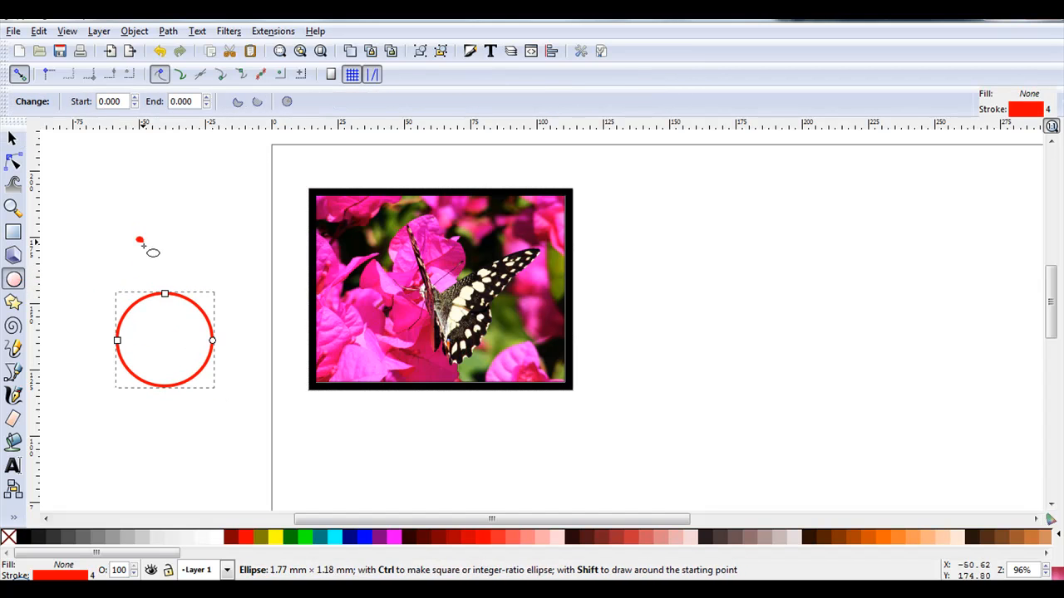
Step: Draw a second overlapping red circle and join both circles into one exclusion path
{"action": "left_click_drag", "start_coordinate": [139, 239], "coordinate": [255, 344]}
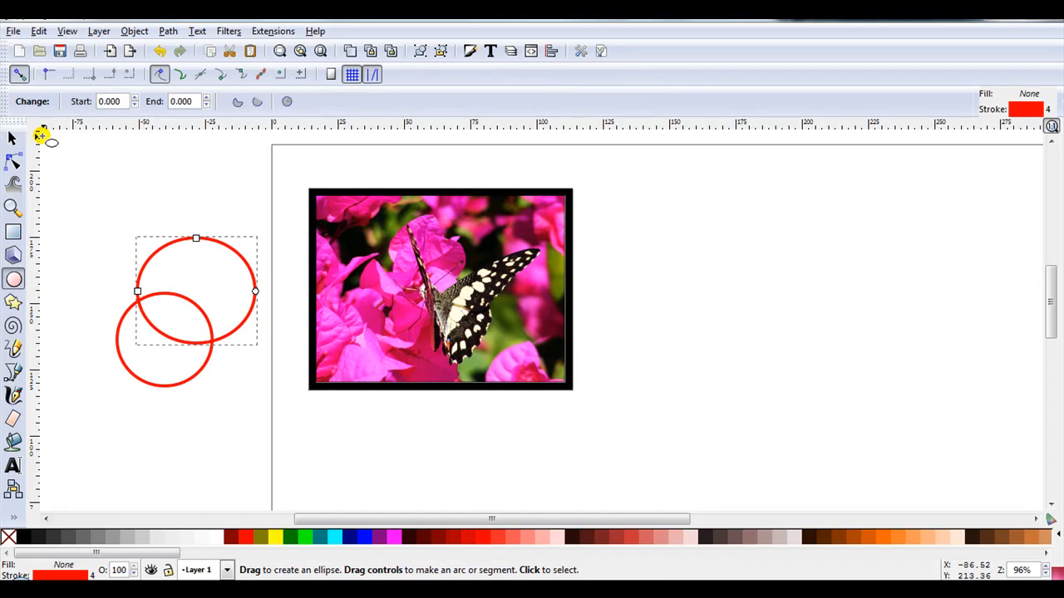
{"action": "left_click", "coordinate": [12, 139]}
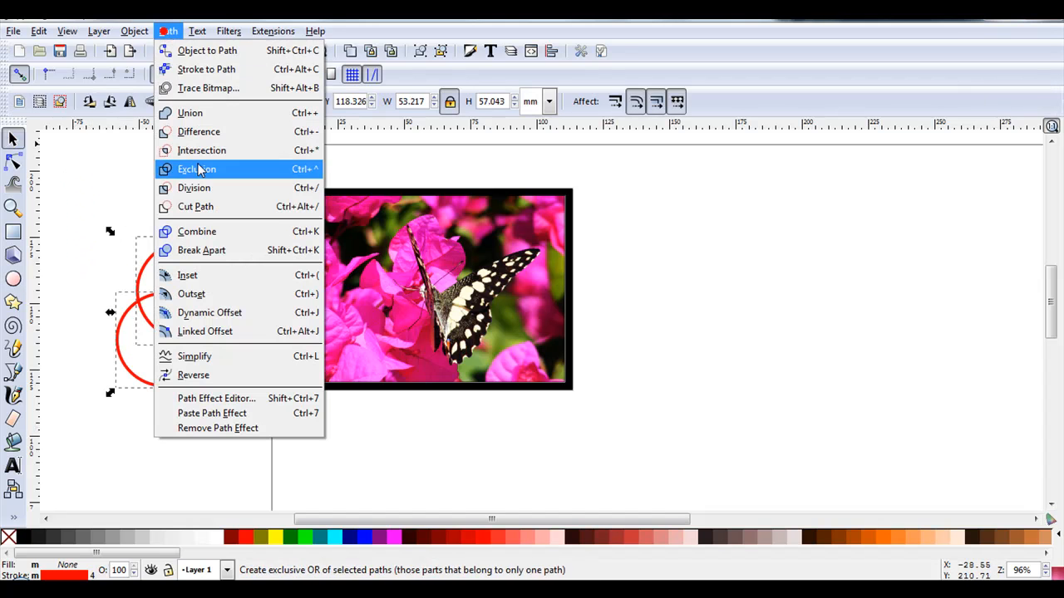
{"action": "left_click", "coordinate": [197, 168]}
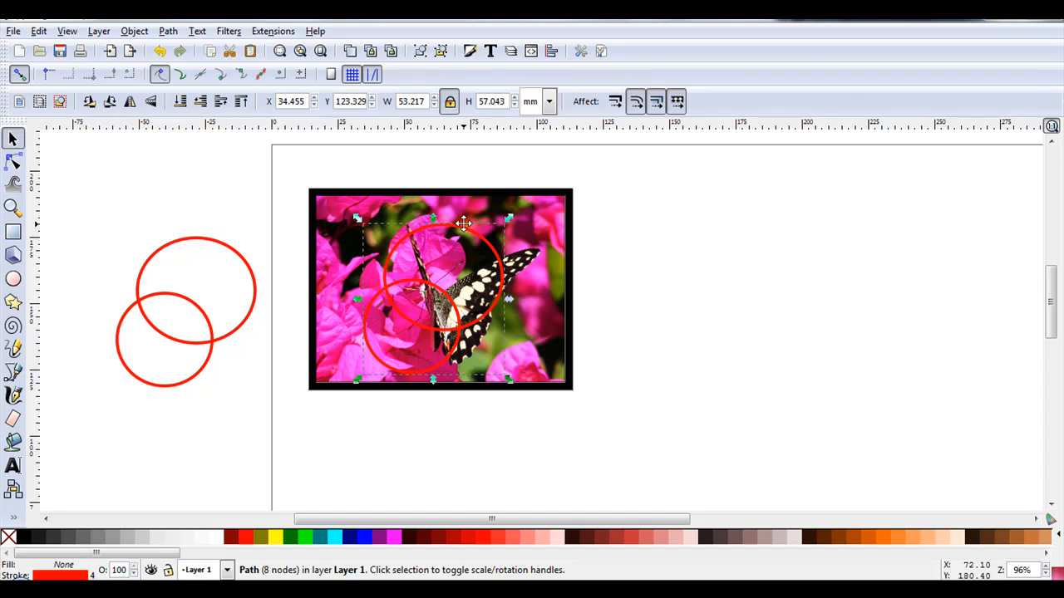
{"action": "mouse_move", "coordinate": [553, 225]}
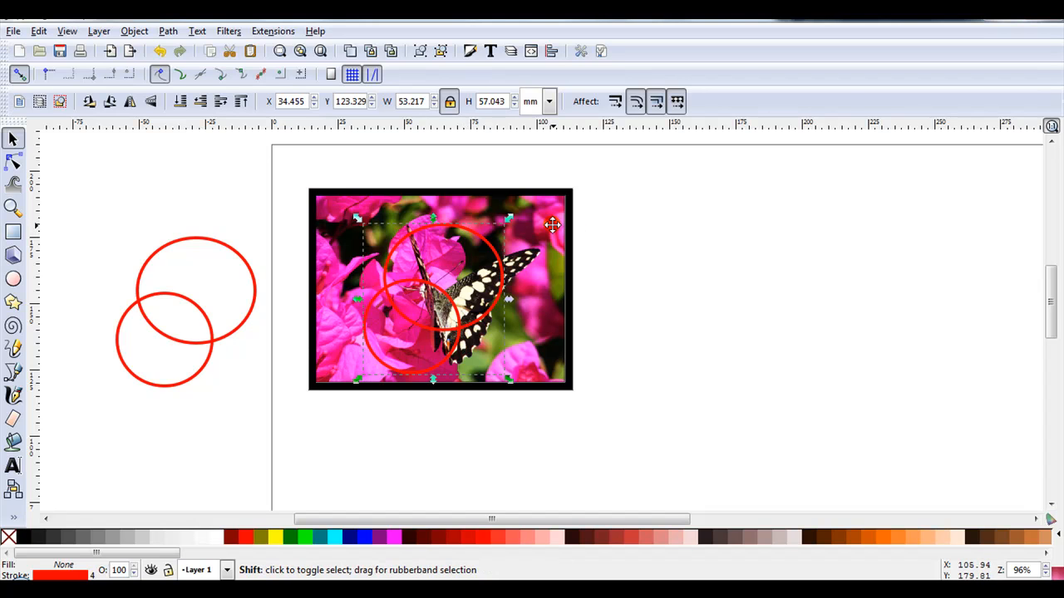
Step: Add the butterfly photo to the circle selection and apply Path > Division
{"action": "left_click", "coordinate": [440, 290]}
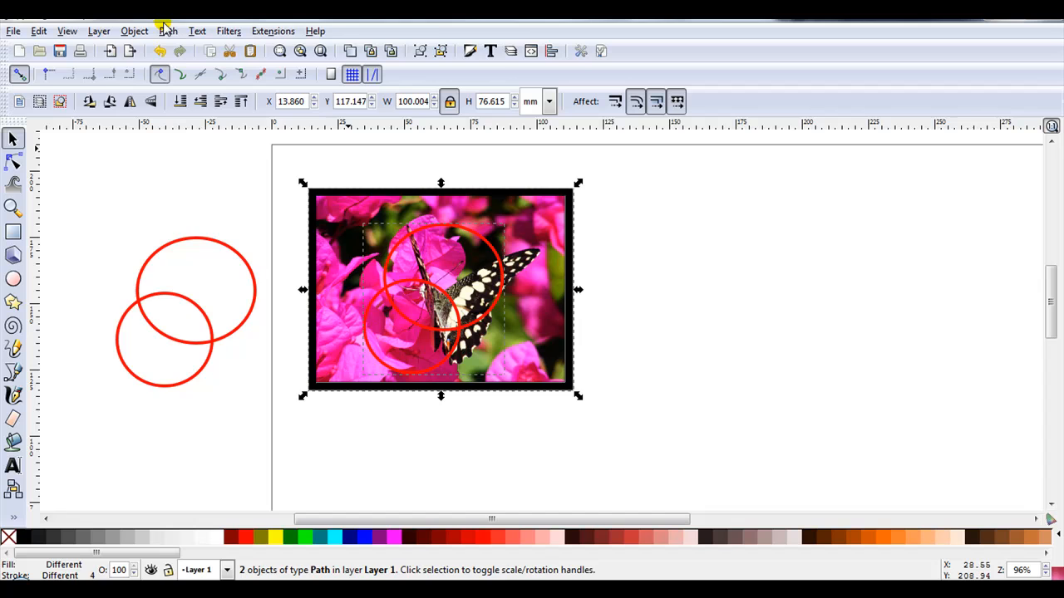
{"action": "left_click", "coordinate": [168, 30]}
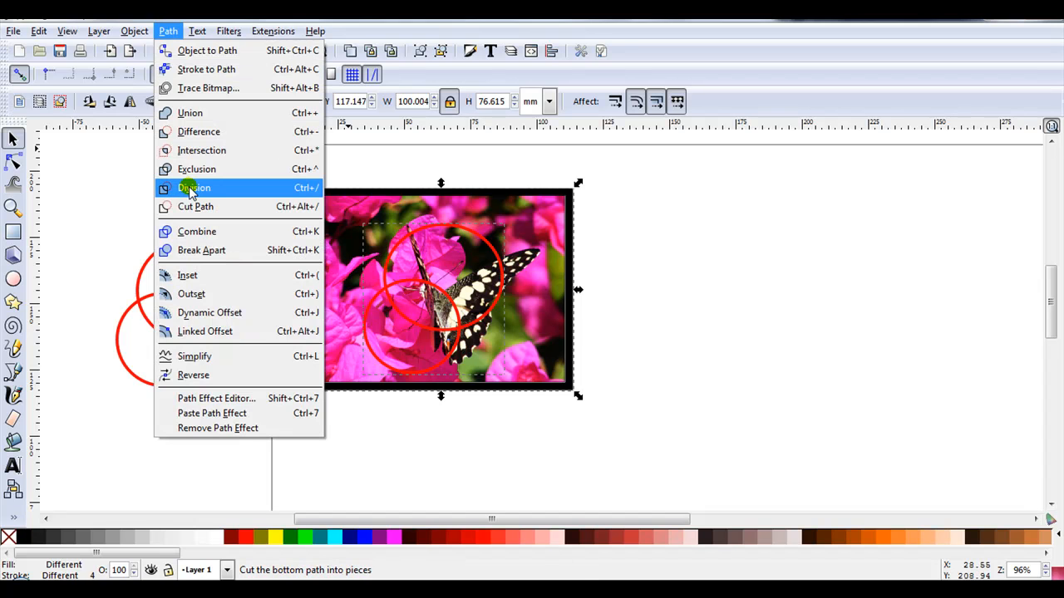
{"action": "left_click", "coordinate": [194, 187]}
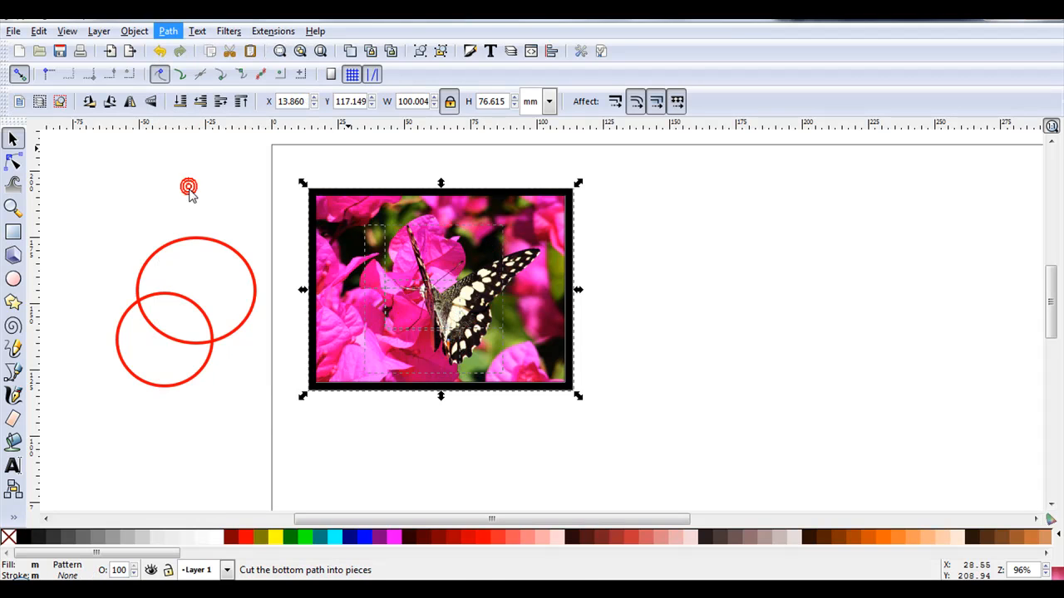
{"action": "left_click", "coordinate": [216, 206]}
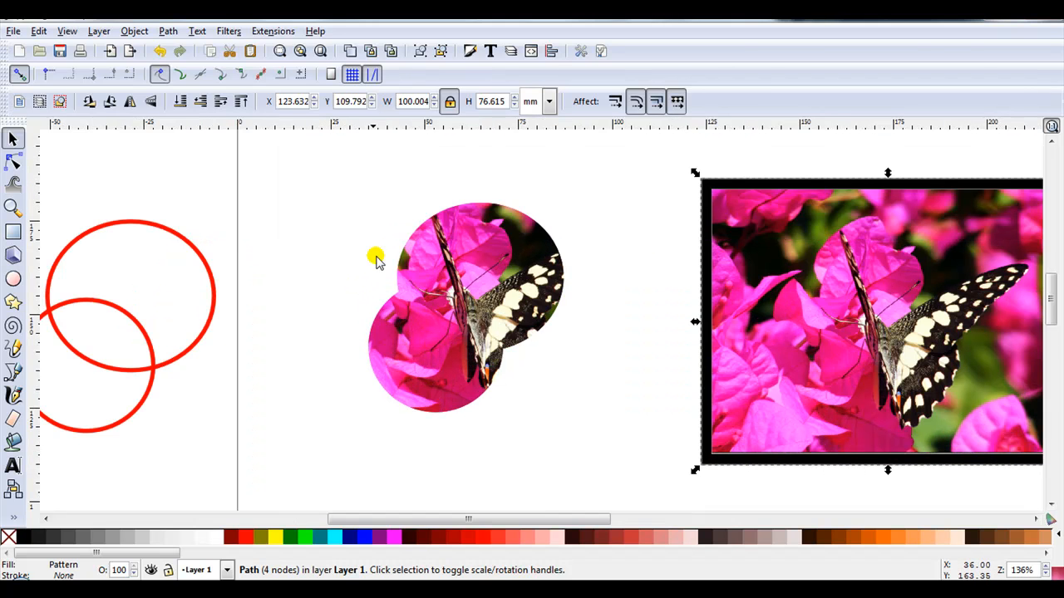
Step: Drag the two-circle pieces apart, pulling the top circle slice away, then deselect
{"action": "left_click", "coordinate": [391, 259]}
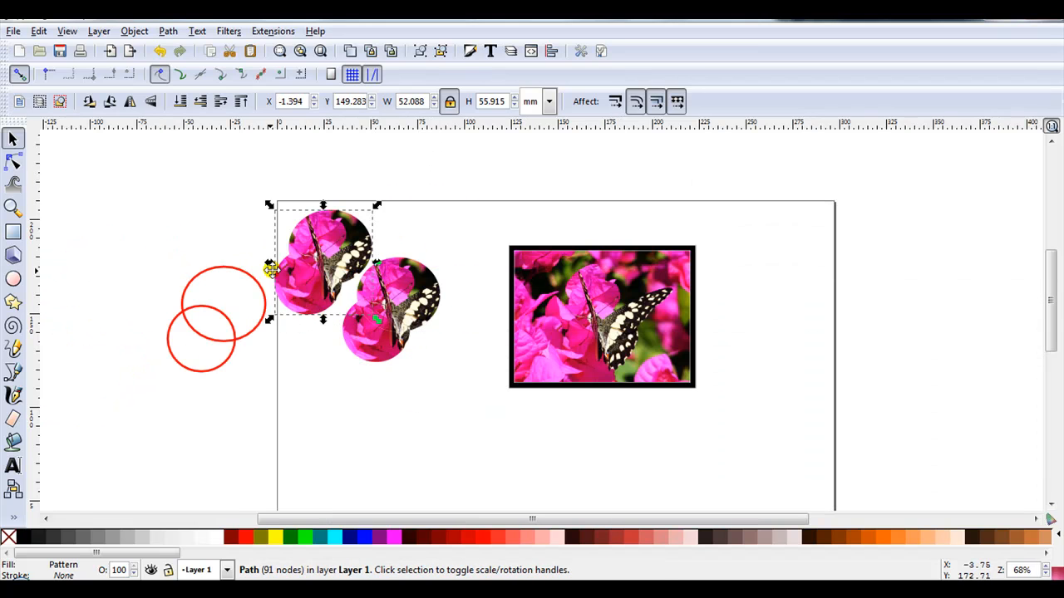
{"action": "mouse_move", "coordinate": [181, 339]}
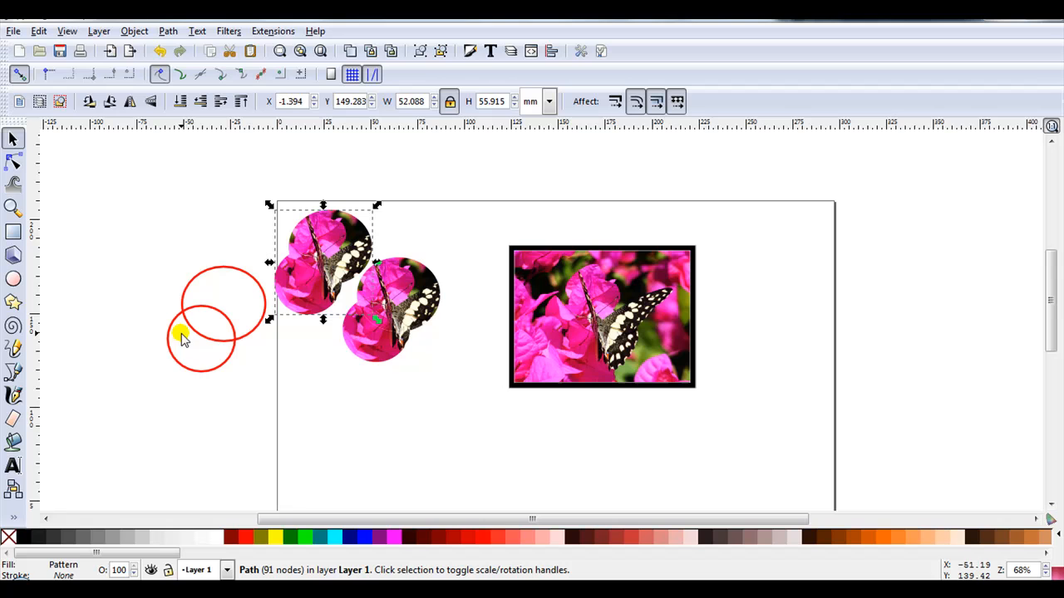
{"action": "mouse_move", "coordinate": [306, 294]}
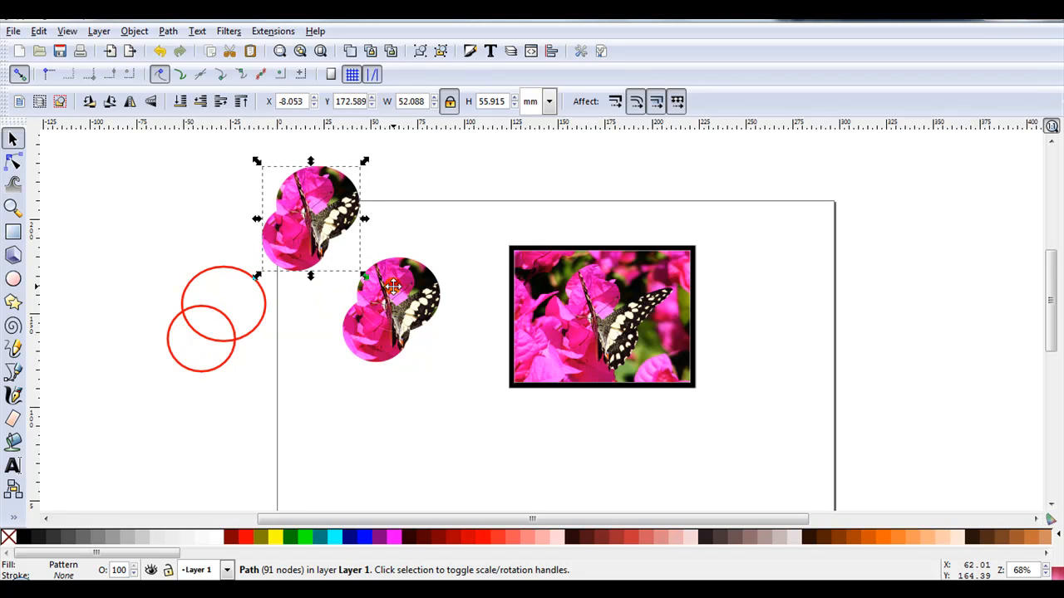
{"action": "left_click_drag", "start_coordinate": [392, 286], "coordinate": [424, 264]}
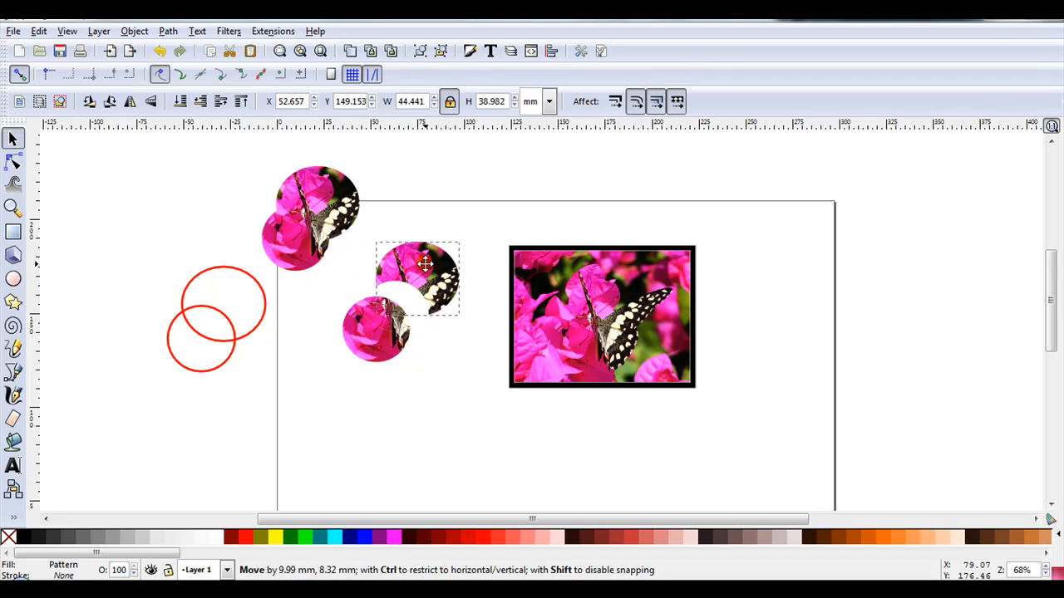
{"action": "left_click_drag", "start_coordinate": [424, 264], "coordinate": [370, 345]}
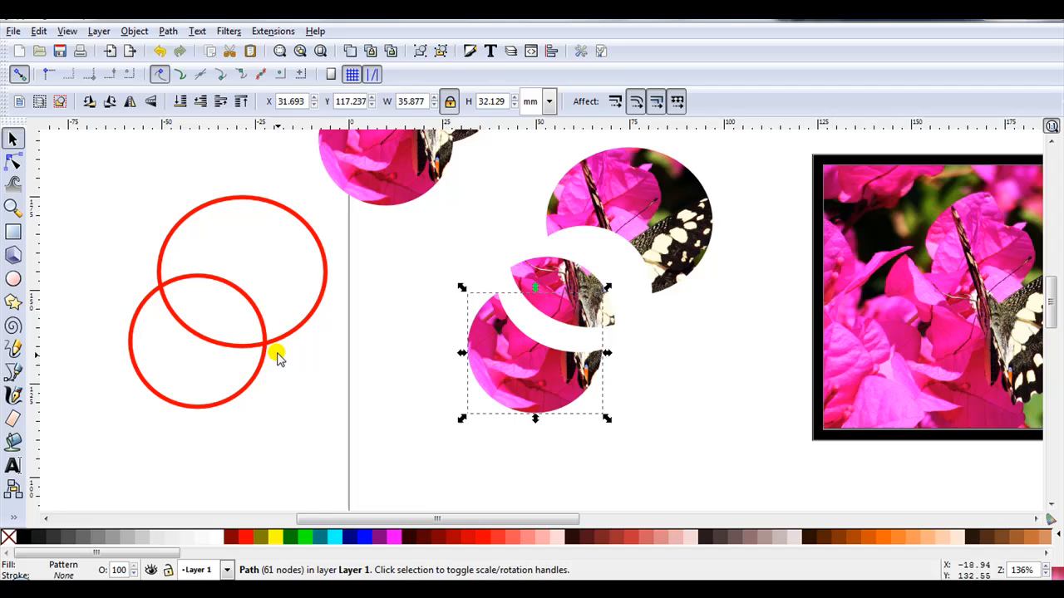
{"action": "mouse_move", "coordinate": [210, 289]}
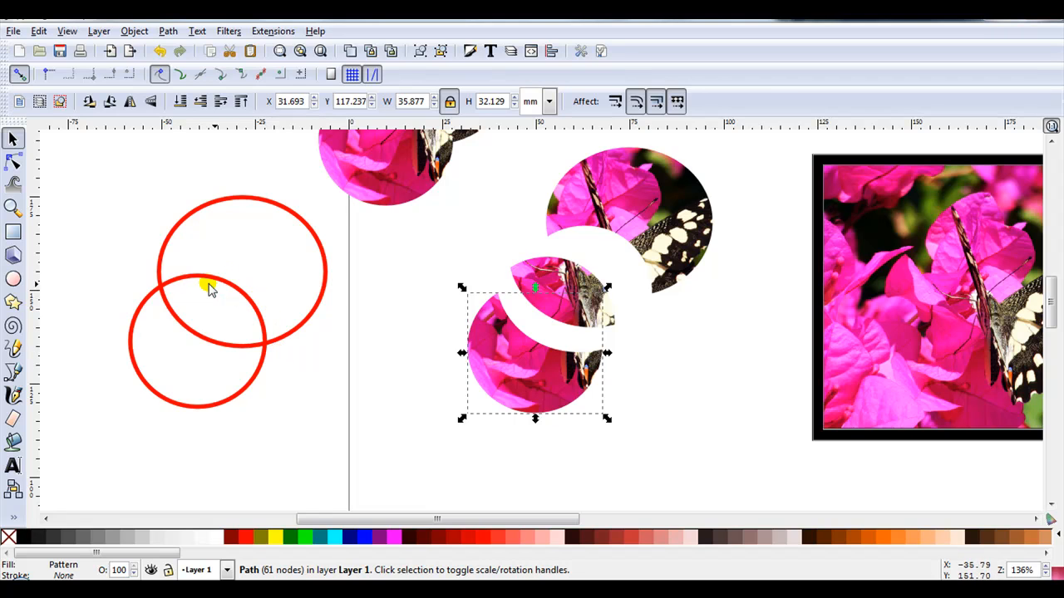
{"action": "mouse_move", "coordinate": [218, 363]}
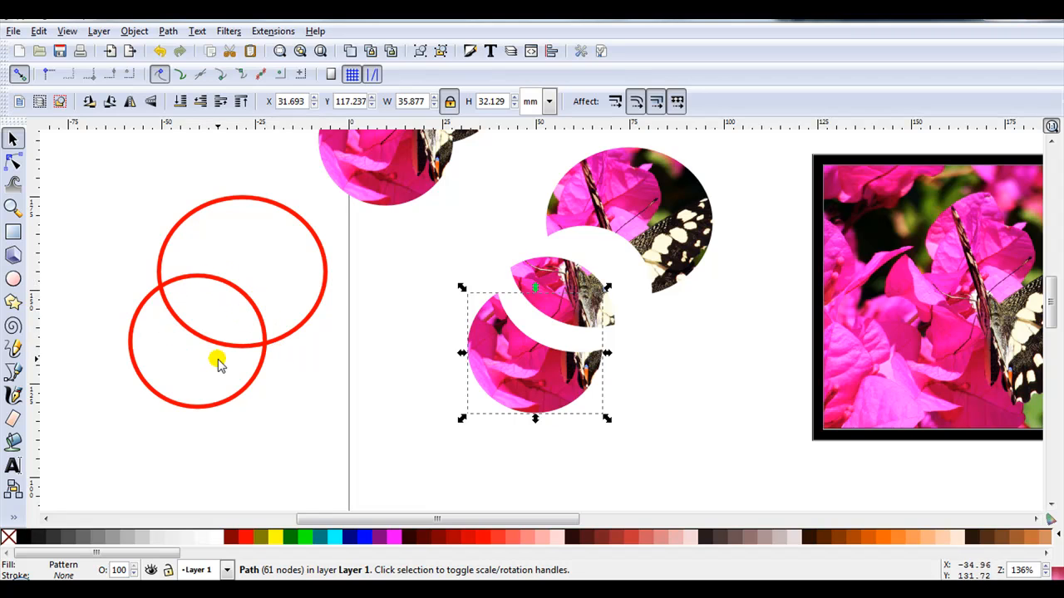
{"action": "mouse_move", "coordinate": [615, 235]}
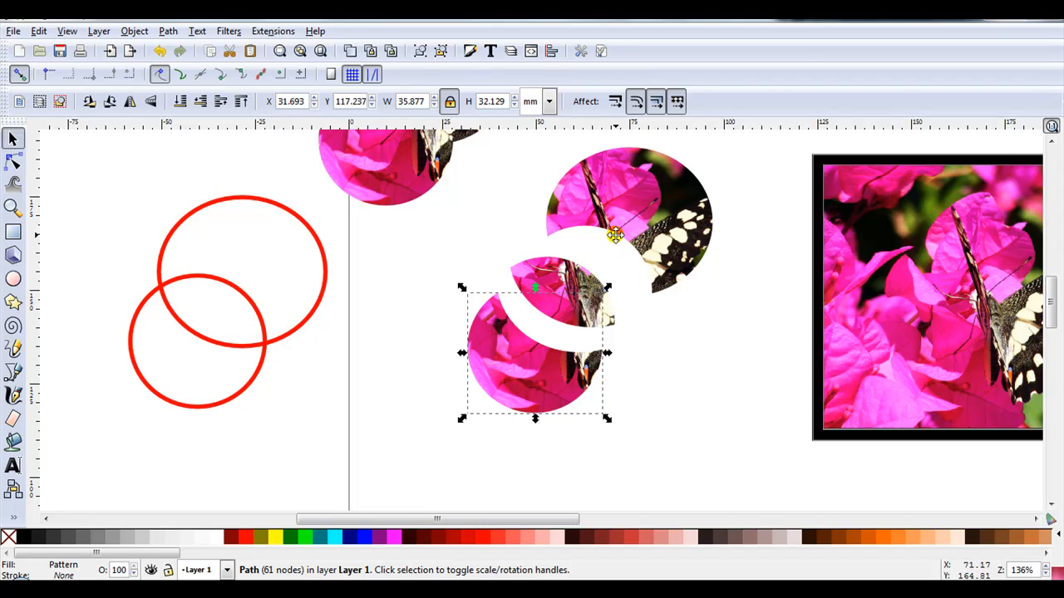
{"action": "left_click", "coordinate": [405, 289]}
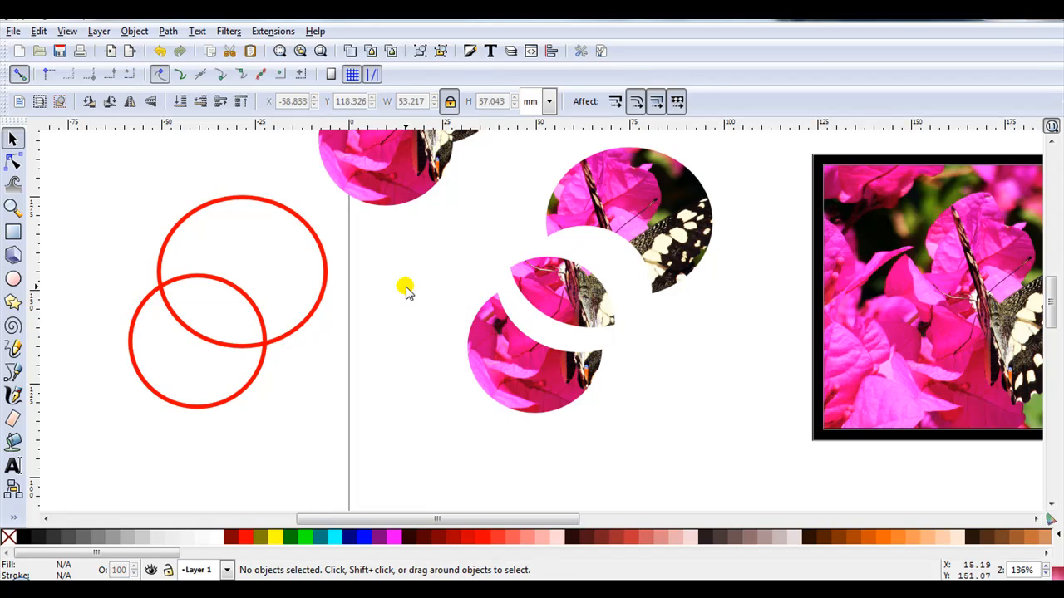
{"action": "mouse_move", "coordinate": [508, 344]}
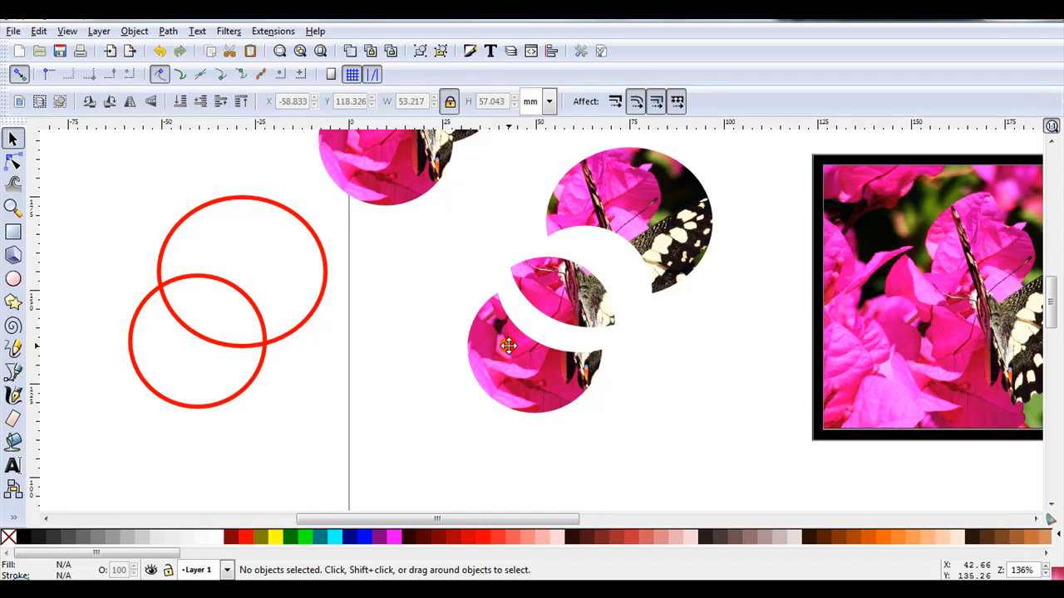
{"action": "mouse_move", "coordinate": [500, 369]}
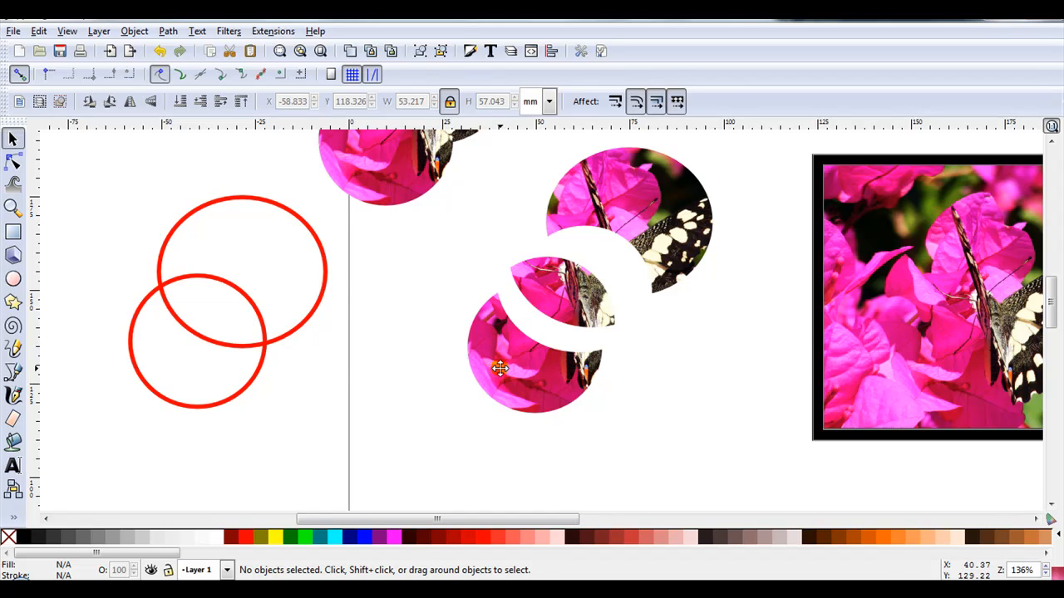
{"action": "scroll", "scroll_direction": "down", "scroll_amount": 3}
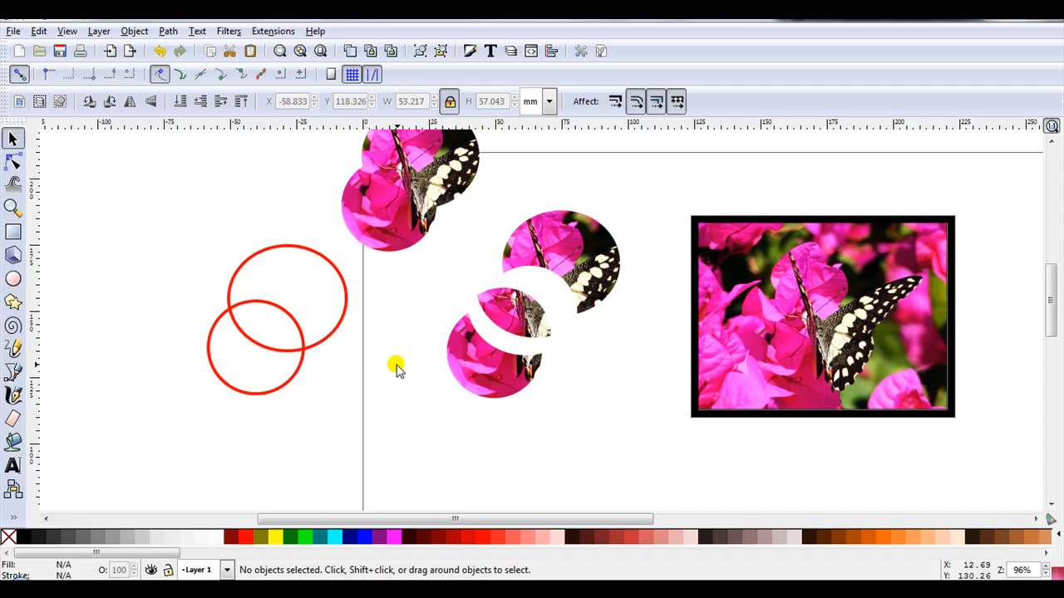
{"action": "mouse_move", "coordinate": [323, 338]}
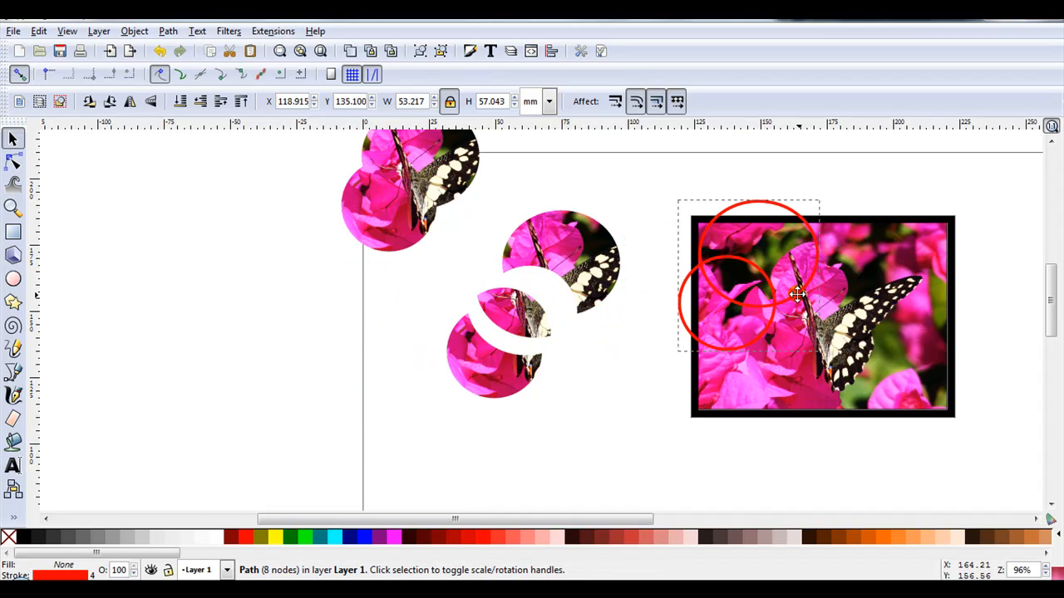
Step: Place the red circles over the photo's top-left area and select them with the photo for division
{"action": "left_click_drag", "start_coordinate": [798, 295], "coordinate": [792, 296]}
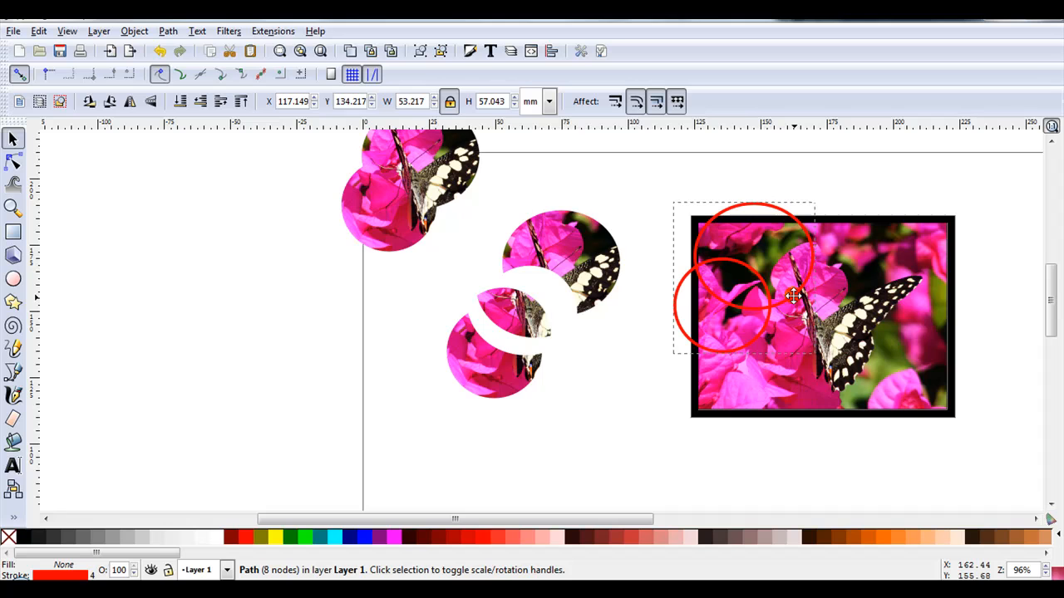
{"action": "left_click", "coordinate": [793, 297]}
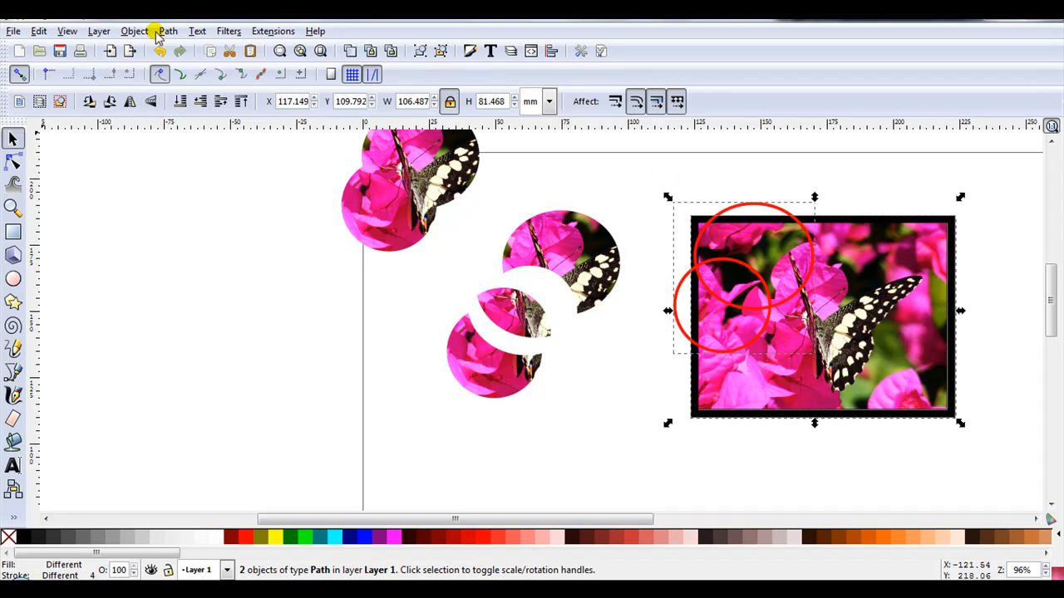
{"action": "left_click", "coordinate": [167, 31]}
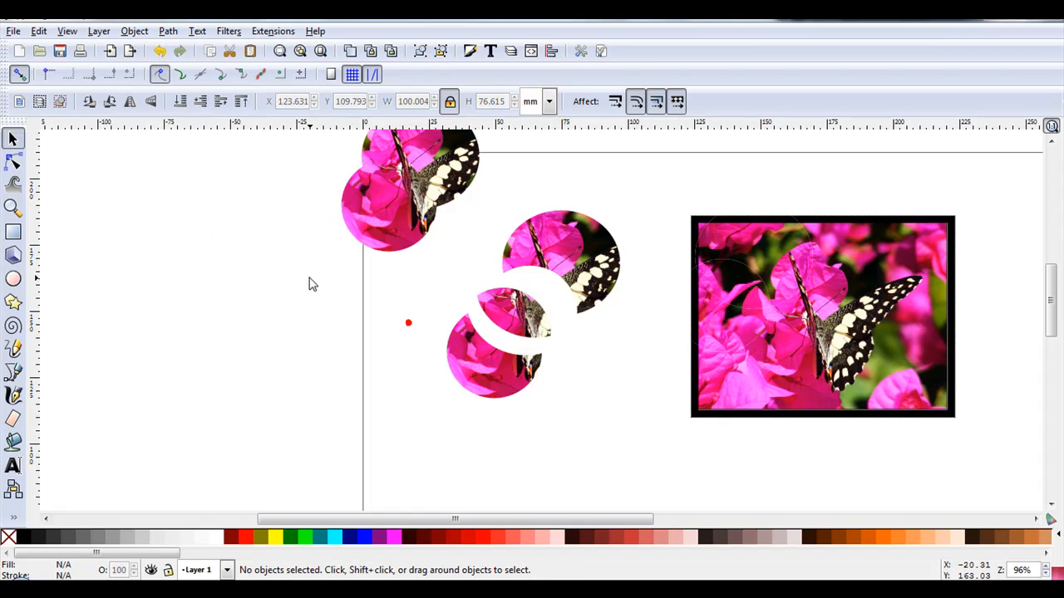
{"action": "mouse_move", "coordinate": [860, 398]}
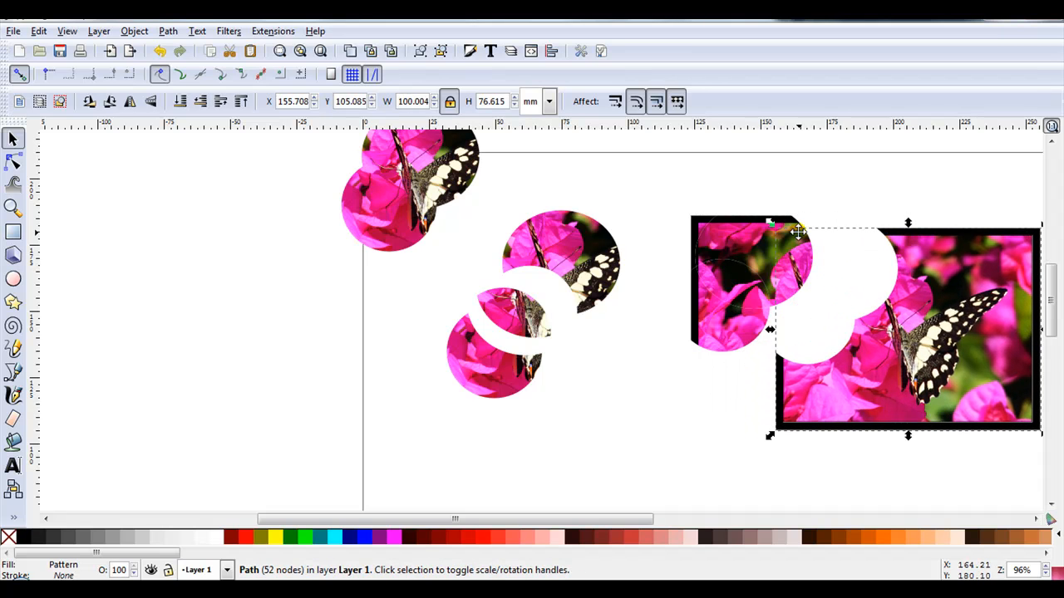
{"action": "mouse_move", "coordinate": [680, 285]}
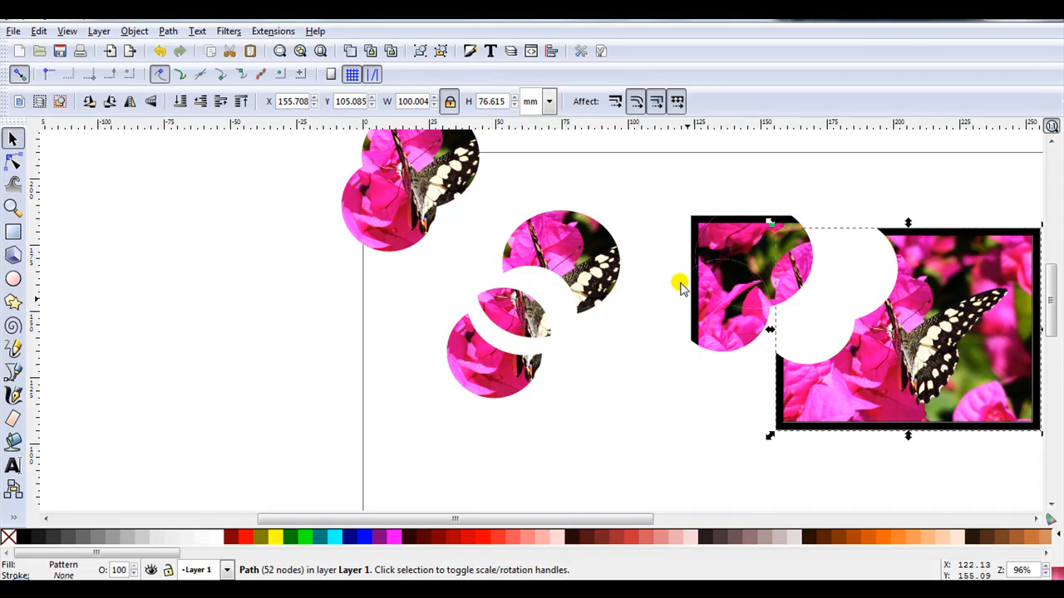
{"action": "mouse_move", "coordinate": [952, 210]}
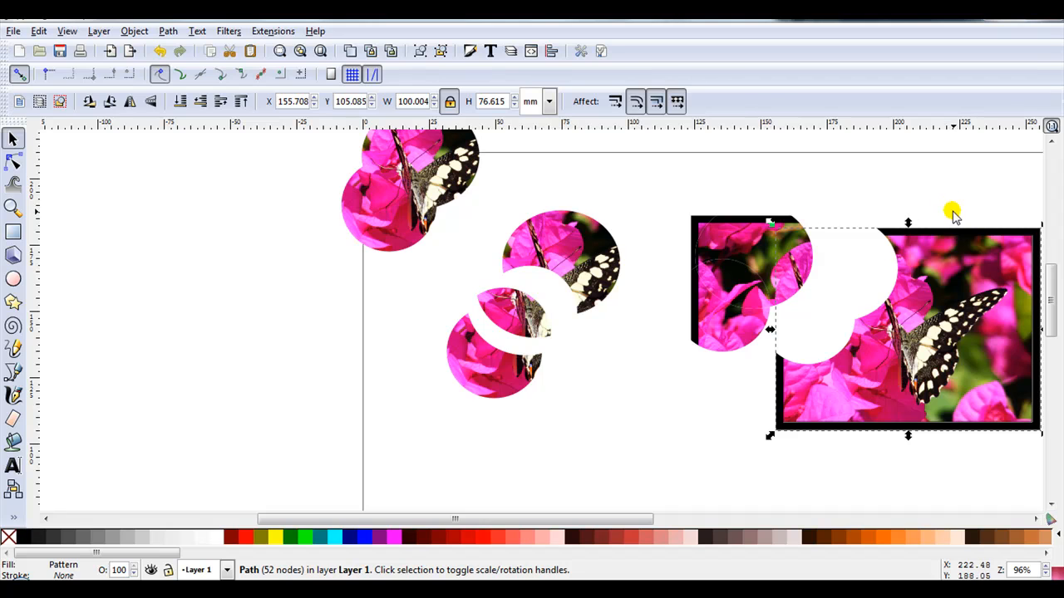
{"action": "mouse_move", "coordinate": [948, 247]}
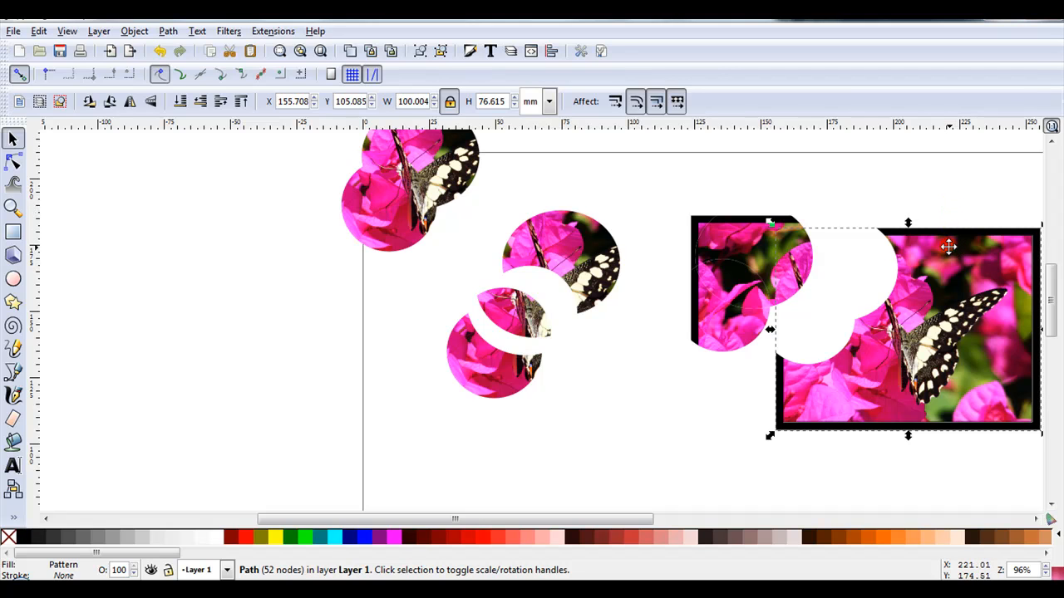
{"action": "mouse_move", "coordinate": [926, 183]}
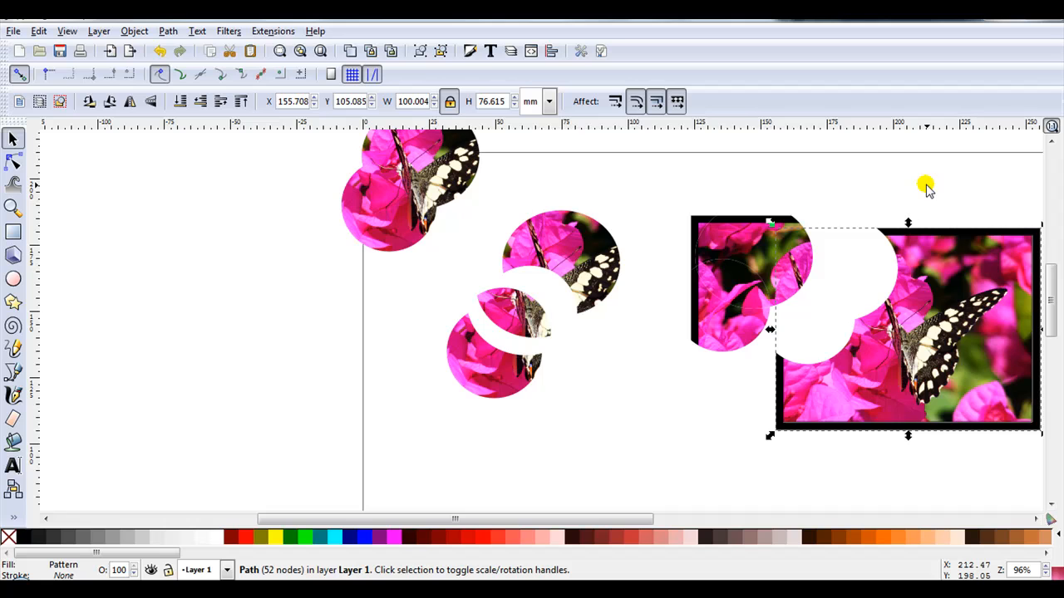